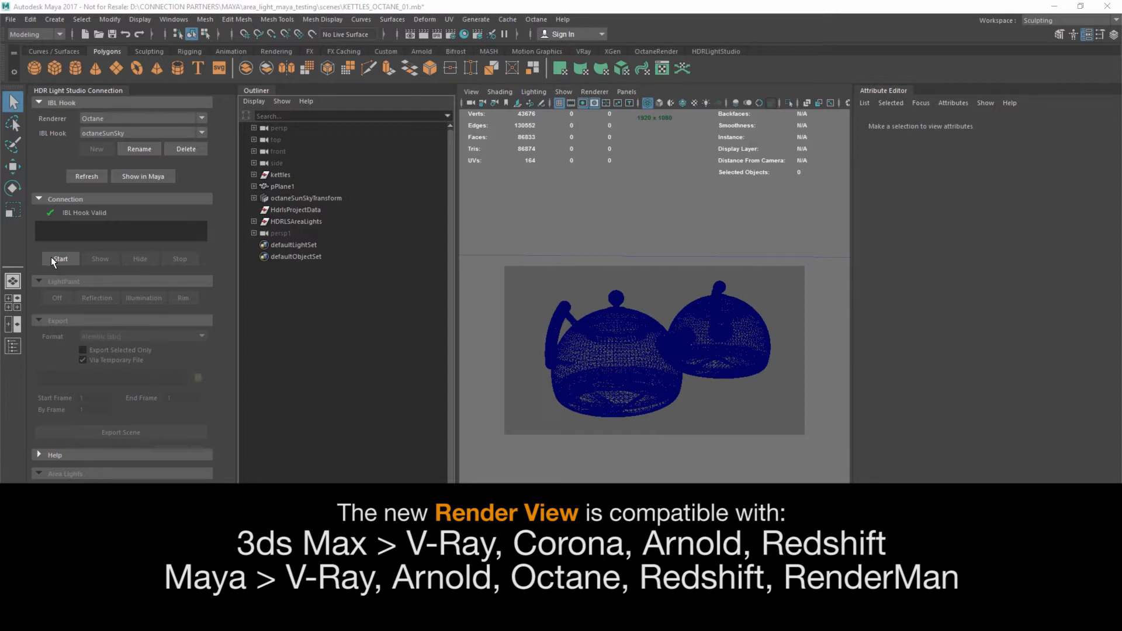
- Start the HDR Light Studio connection and confirm the octaneSunSky hook for Octane
{"action": "left_click", "coordinate": [59, 258]}
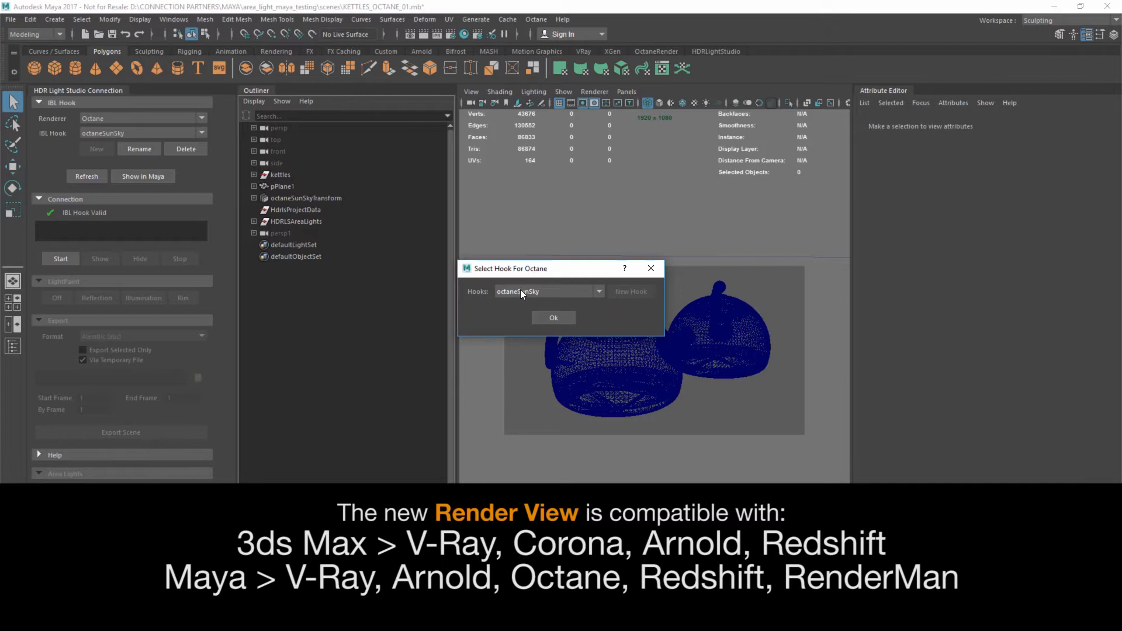
{"action": "mouse_move", "coordinate": [553, 296]}
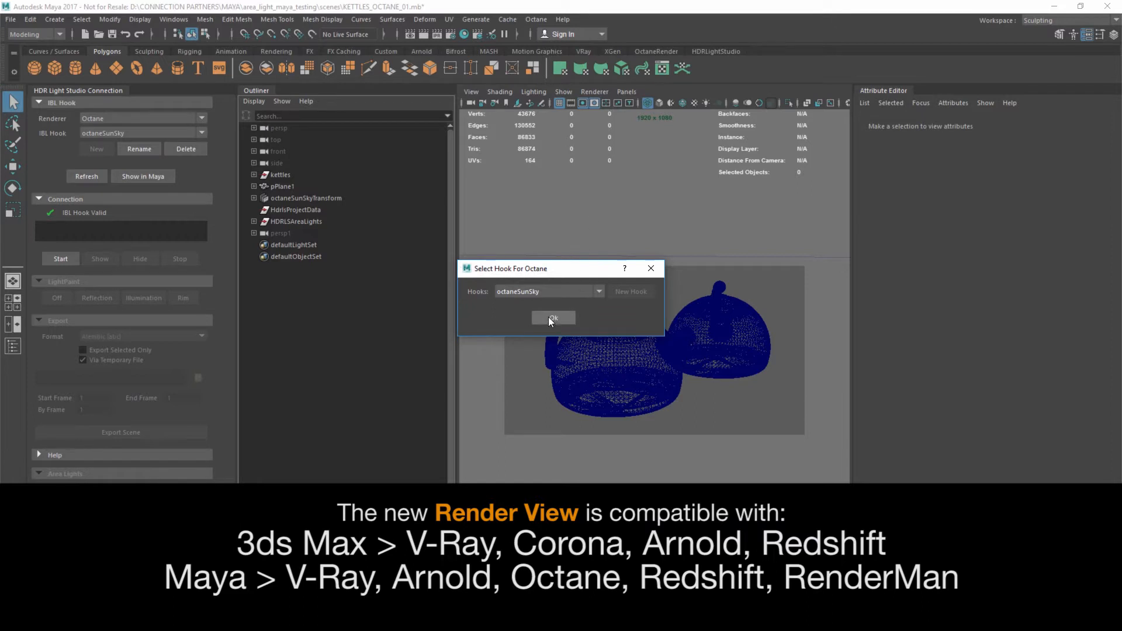
{"action": "left_click", "coordinate": [553, 318]}
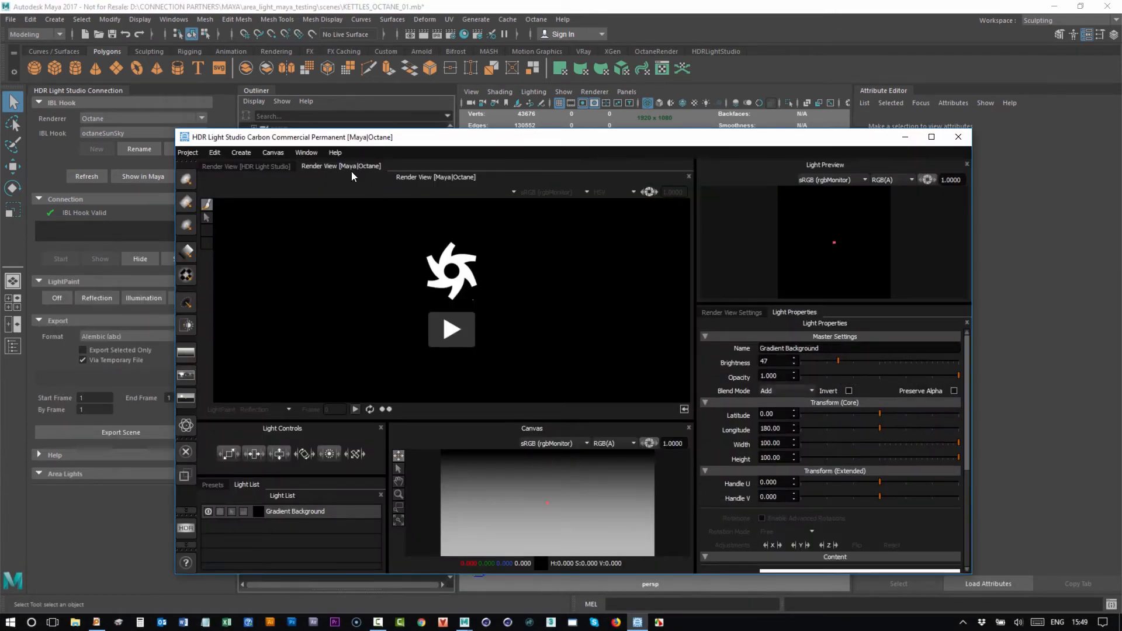
- Uncheck Always On Top in the Window menu and maximize the HDR Light Studio window
{"action": "left_click", "coordinate": [305, 152]}
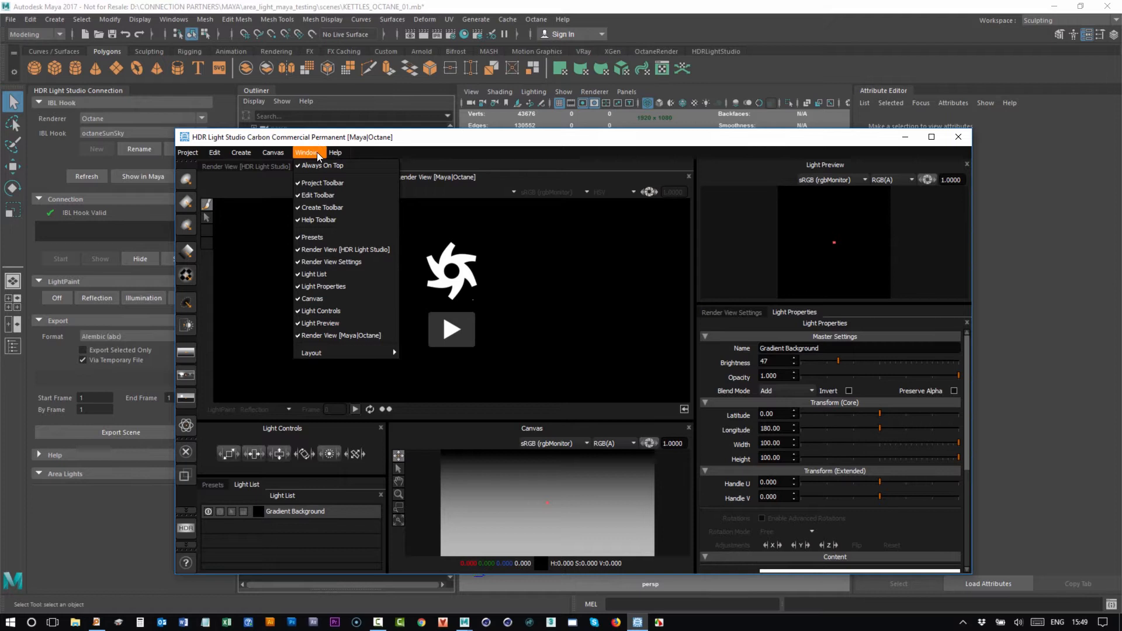
{"action": "mouse_move", "coordinate": [320, 164]}
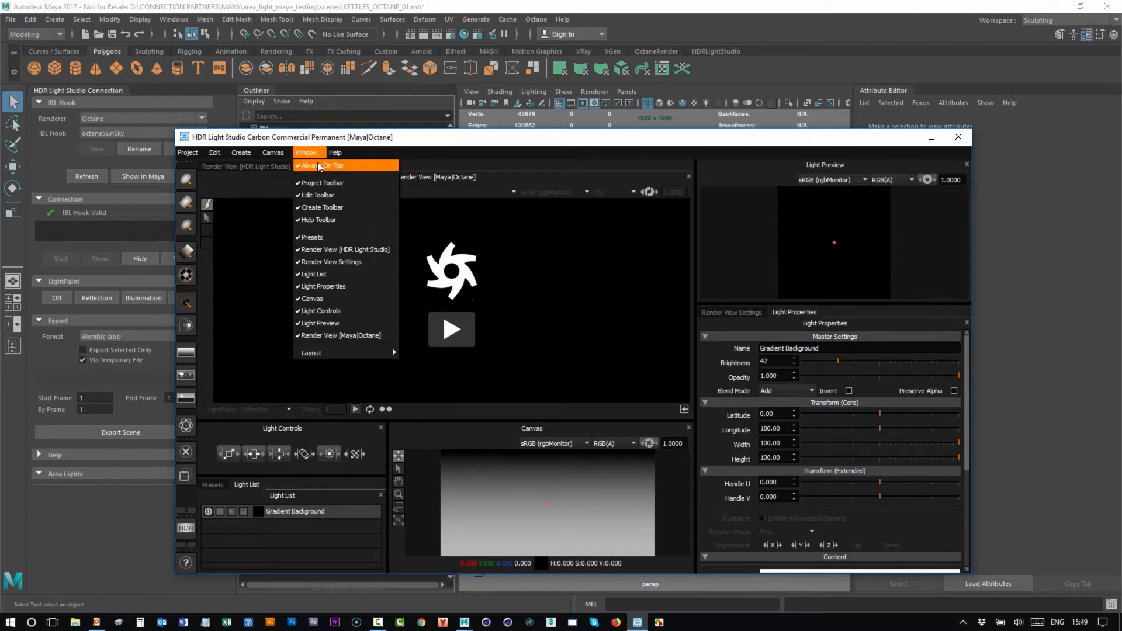
{"action": "left_click", "coordinate": [330, 165]}
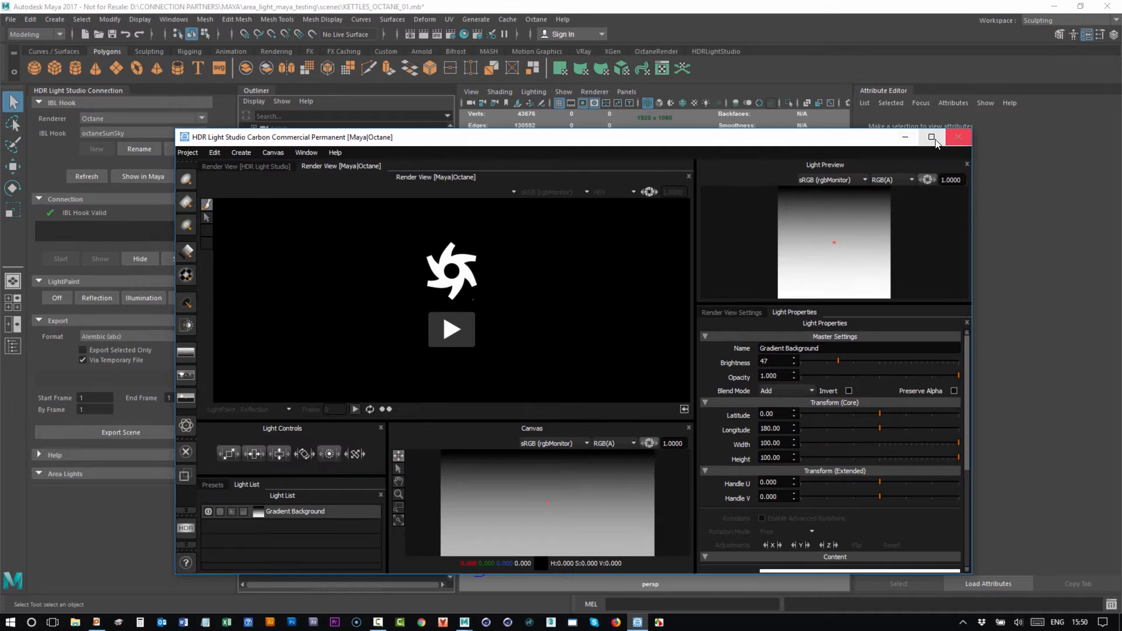
{"action": "left_click", "coordinate": [932, 137]}
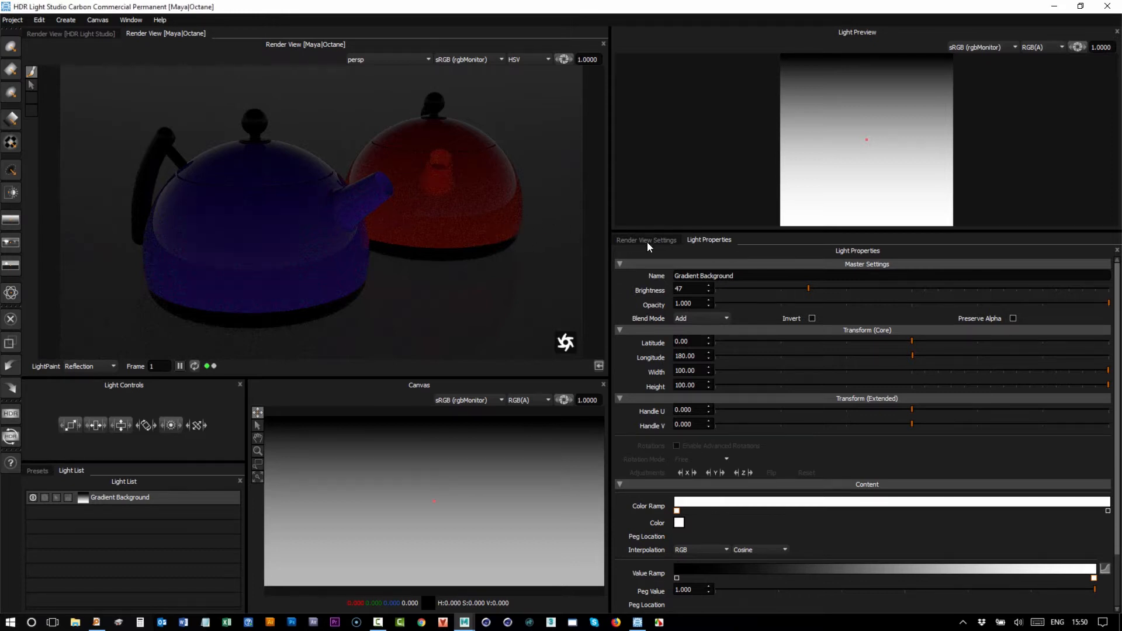
- Target the Maya|Octane render view, try 100% display size and return it to Fit
{"action": "left_click", "coordinate": [645, 240]}
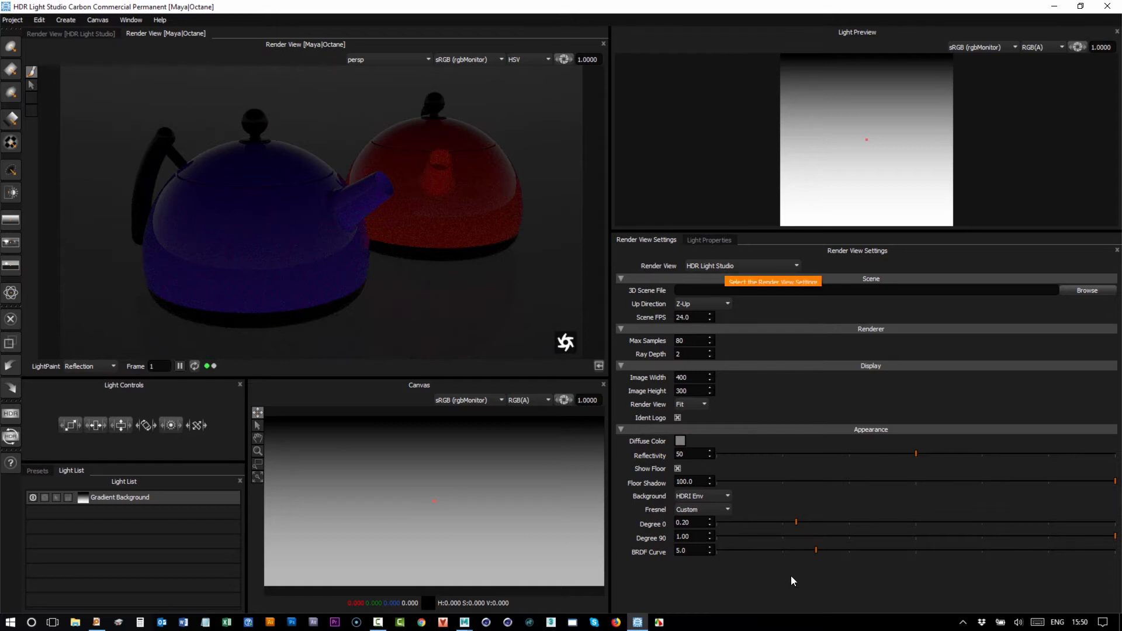
{"action": "left_click", "coordinate": [741, 266]}
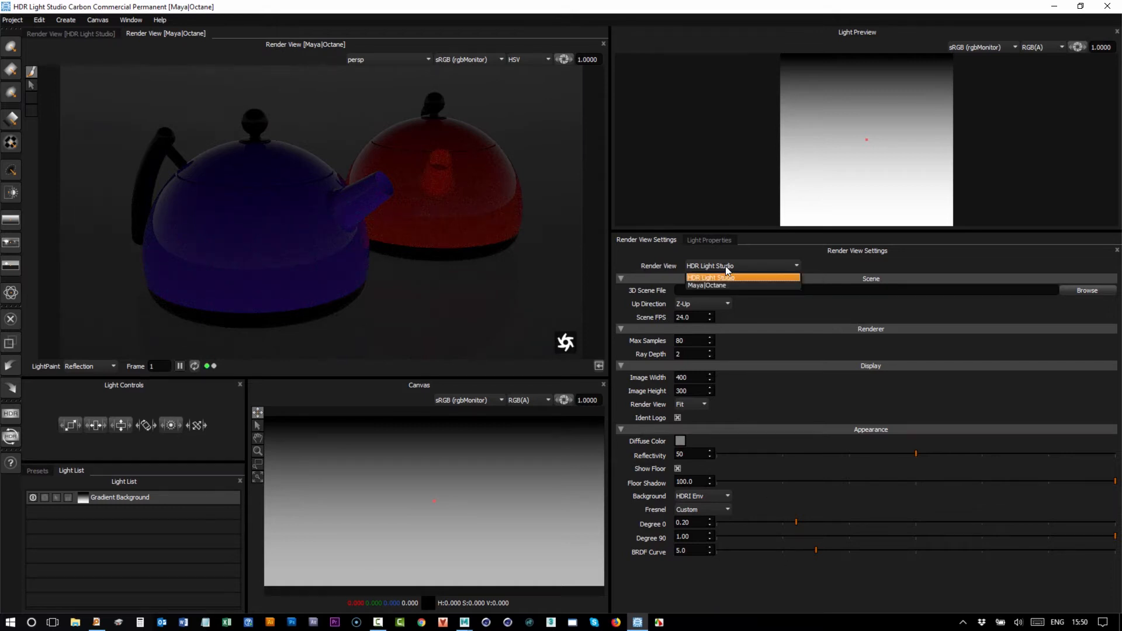
{"action": "mouse_move", "coordinate": [707, 286]}
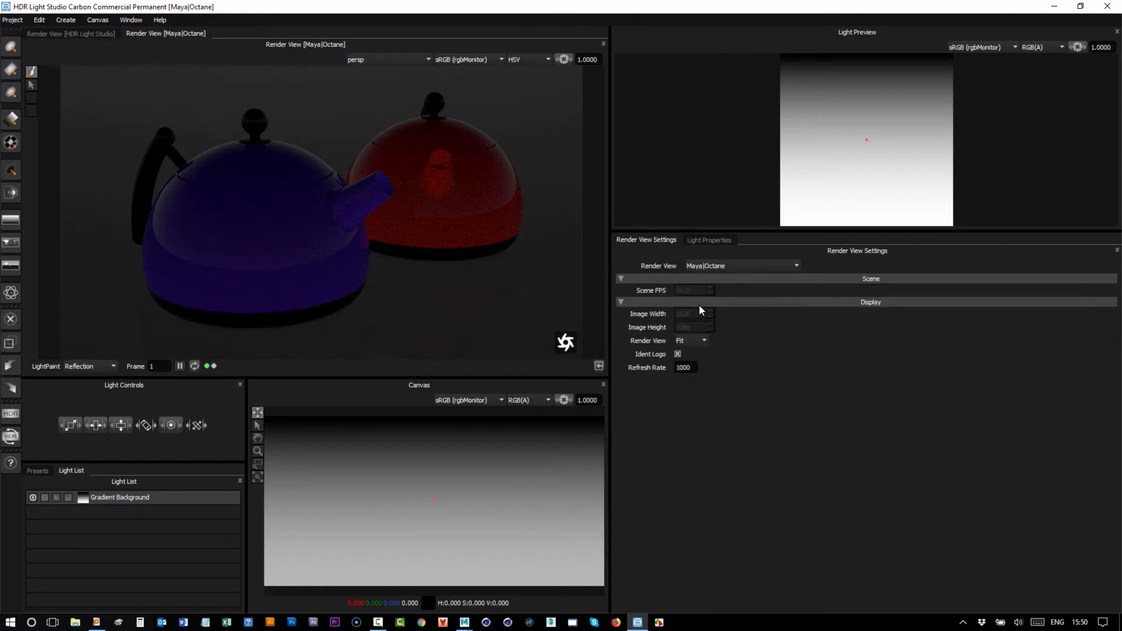
{"action": "mouse_move", "coordinate": [689, 317]}
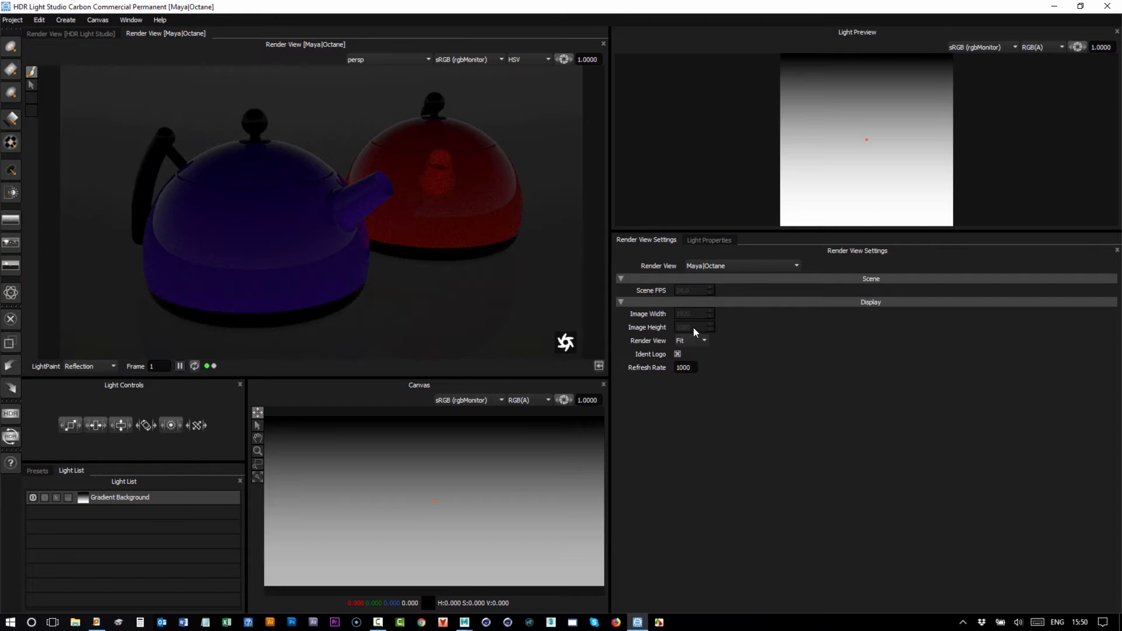
{"action": "mouse_move", "coordinate": [643, 348]}
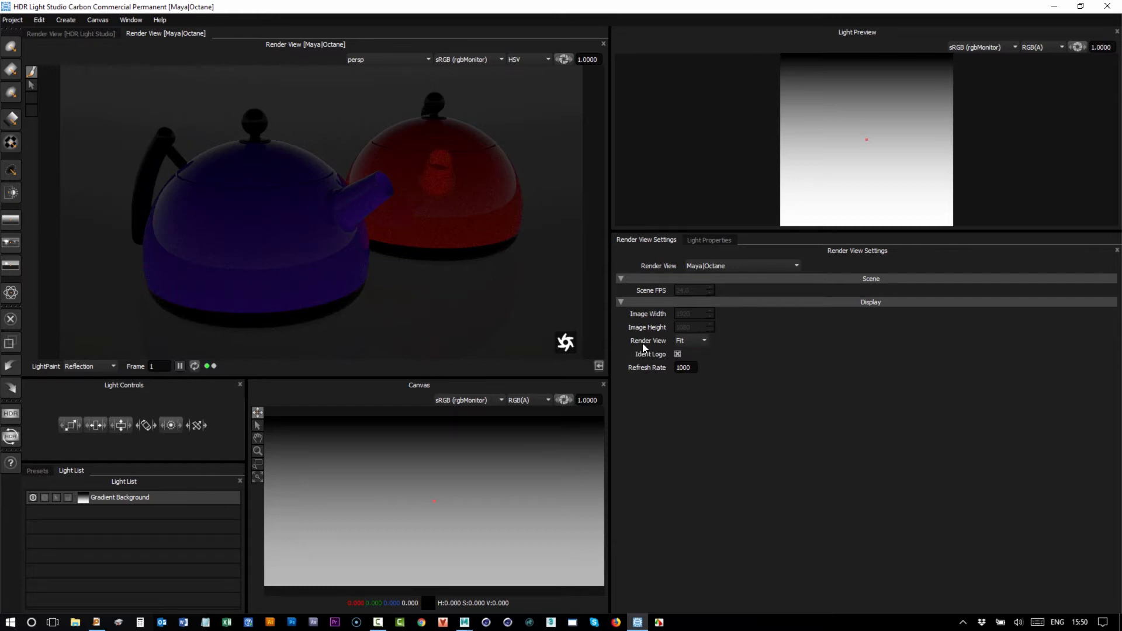
{"action": "left_click", "coordinate": [691, 340]}
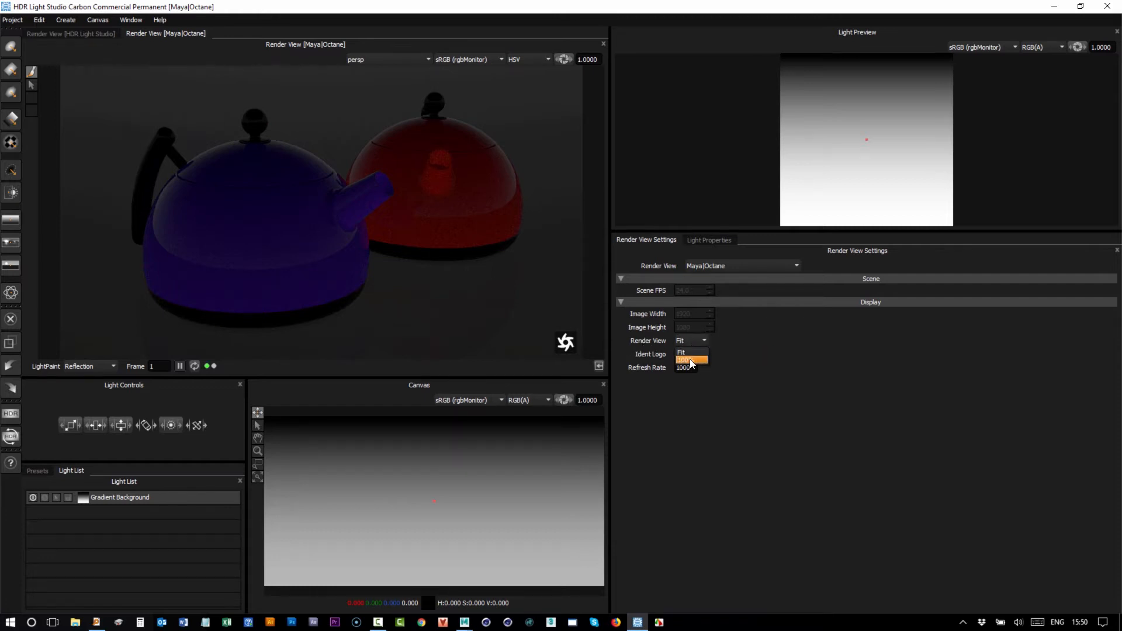
{"action": "left_click", "coordinate": [684, 360]}
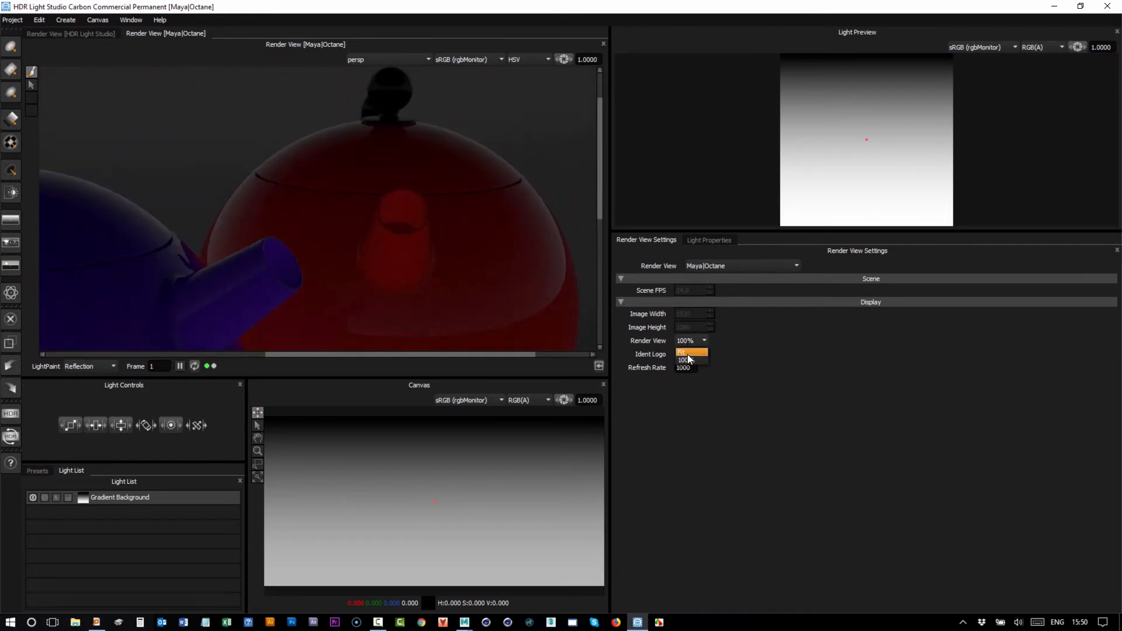
{"action": "left_click", "coordinate": [691, 340]}
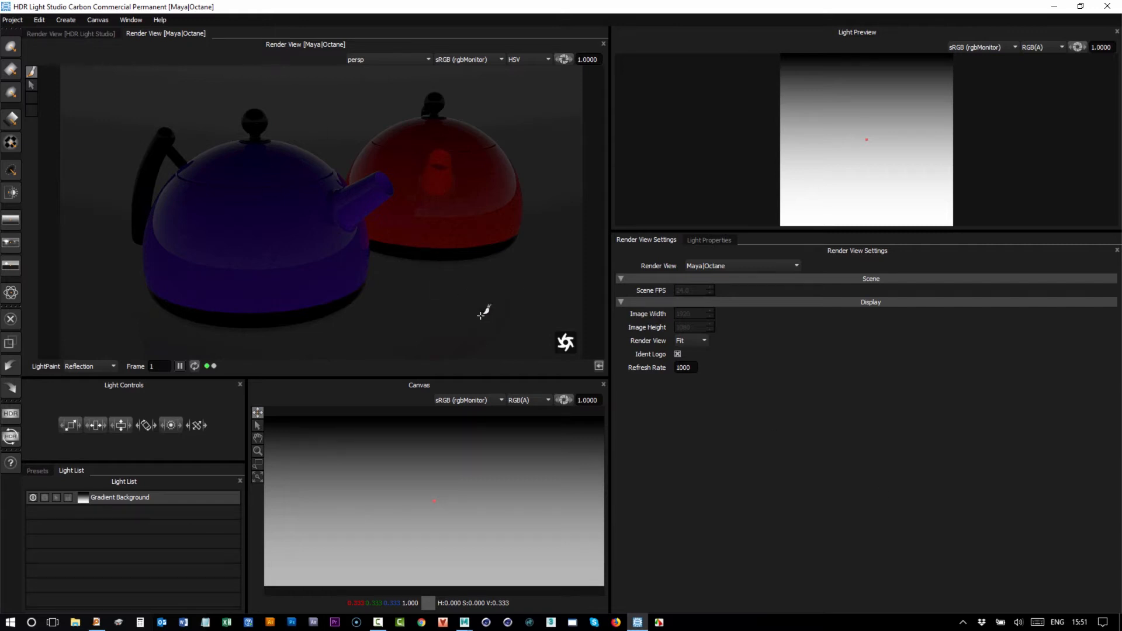
{"action": "mouse_move", "coordinate": [599, 366]}
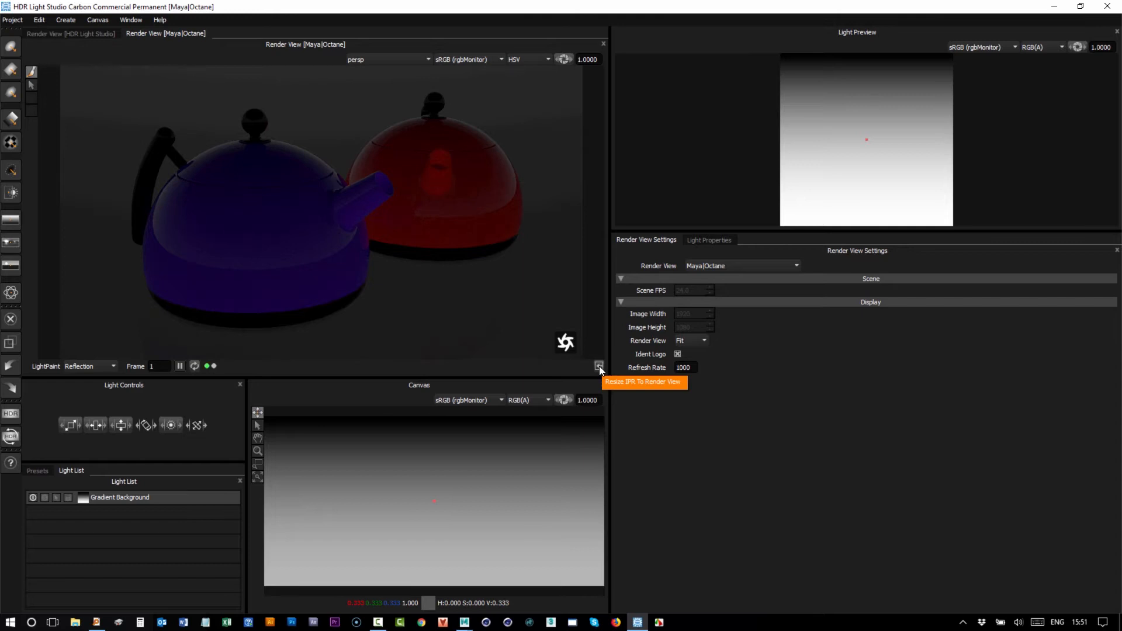
{"action": "mouse_move", "coordinate": [161, 169]}
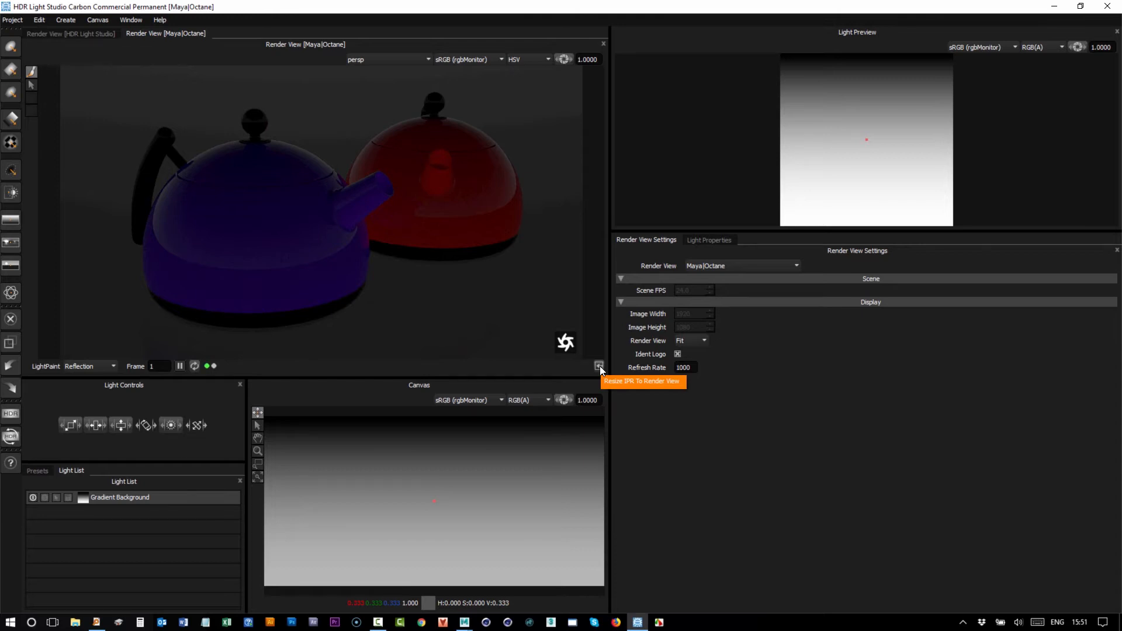
- Resize the Octane IPR to the render view and adjust the panel divider
{"action": "left_click", "coordinate": [599, 366]}
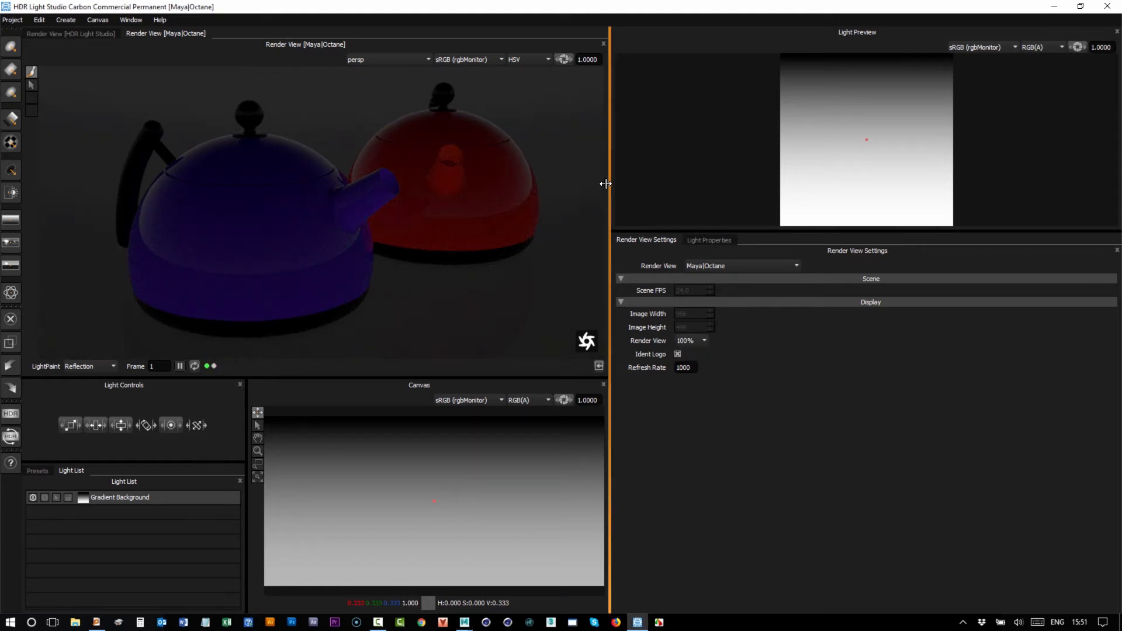
{"action": "left_click_drag", "start_coordinate": [607, 185], "coordinate": [614, 187]}
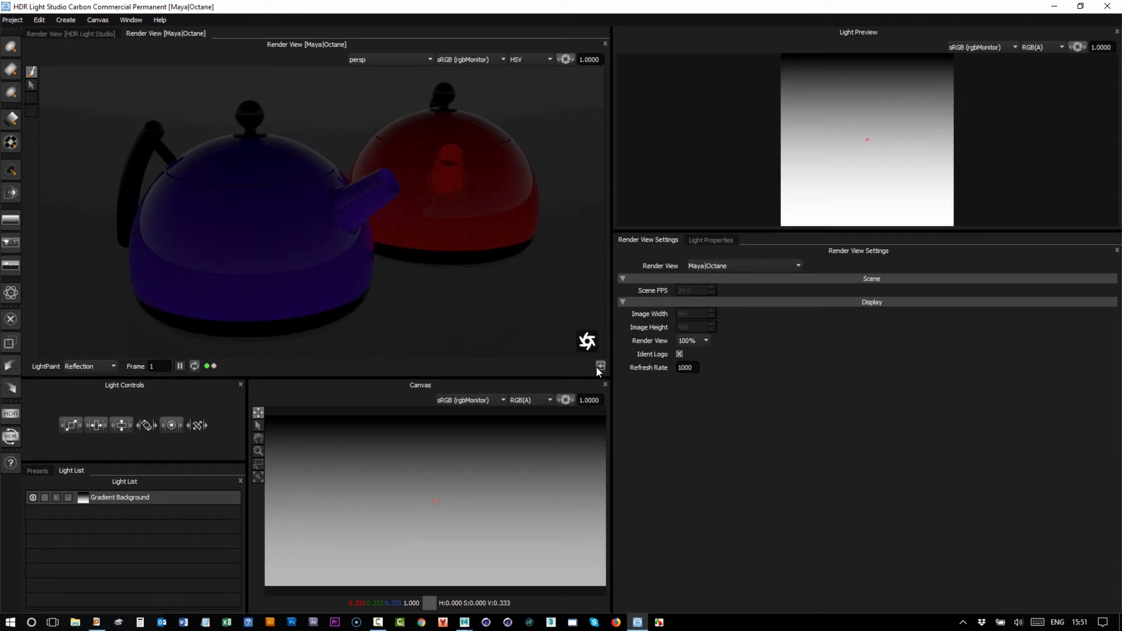
{"action": "mouse_move", "coordinate": [601, 352]}
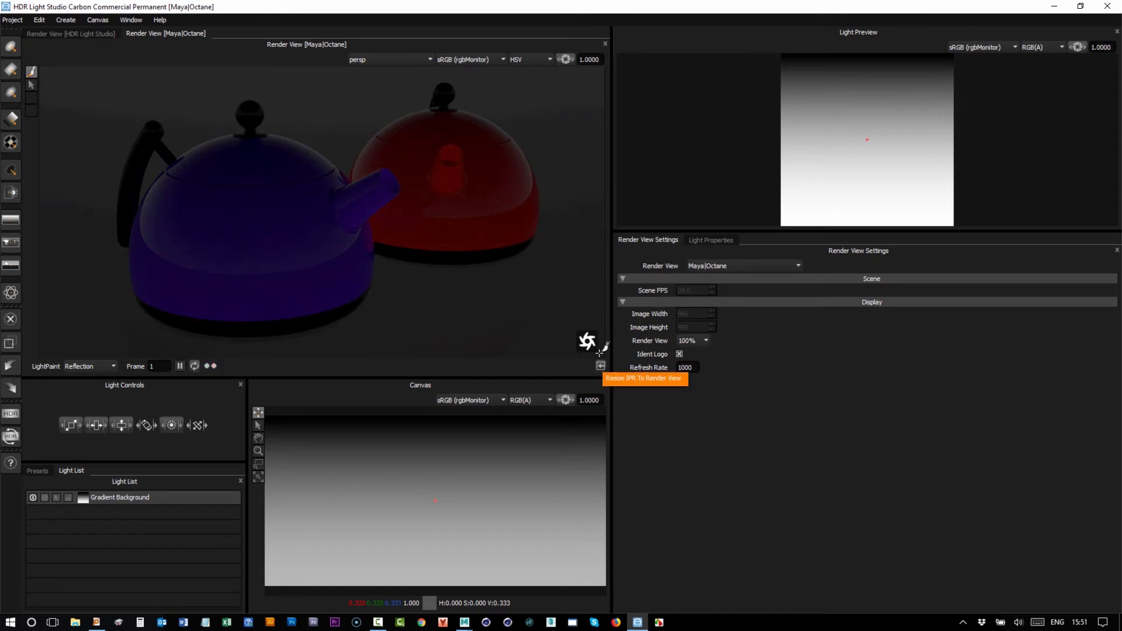
{"action": "mouse_move", "coordinate": [331, 63]}
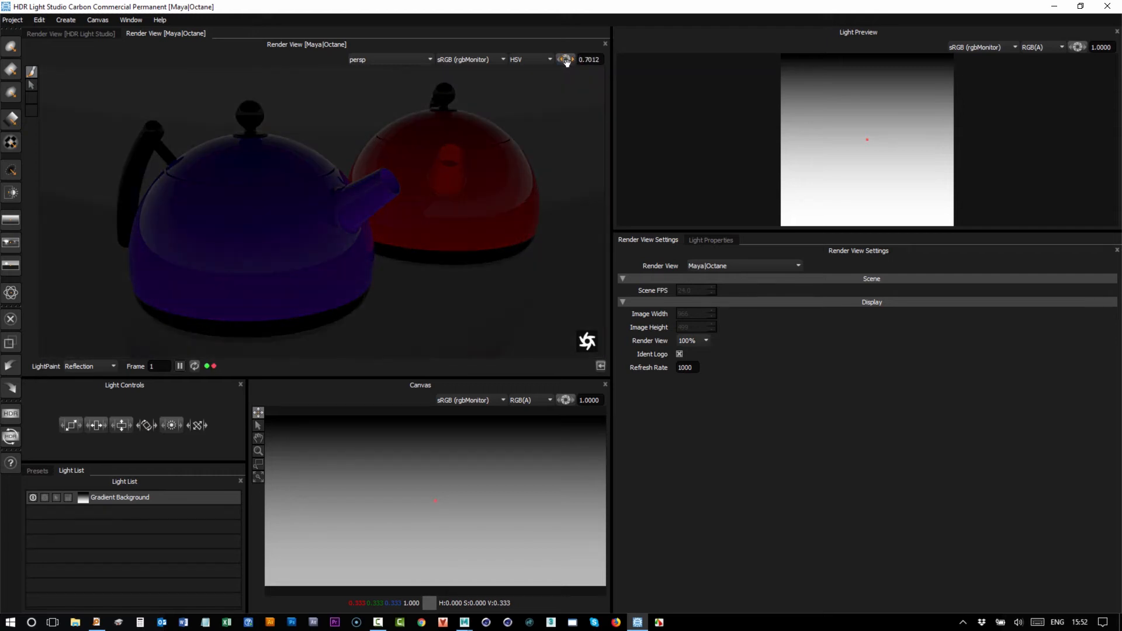
- Raise display exposure to 2.0335, check Red and Value channels, then return to HSV
{"action": "left_click_drag", "start_coordinate": [565, 59], "coordinate": [565, 43]}
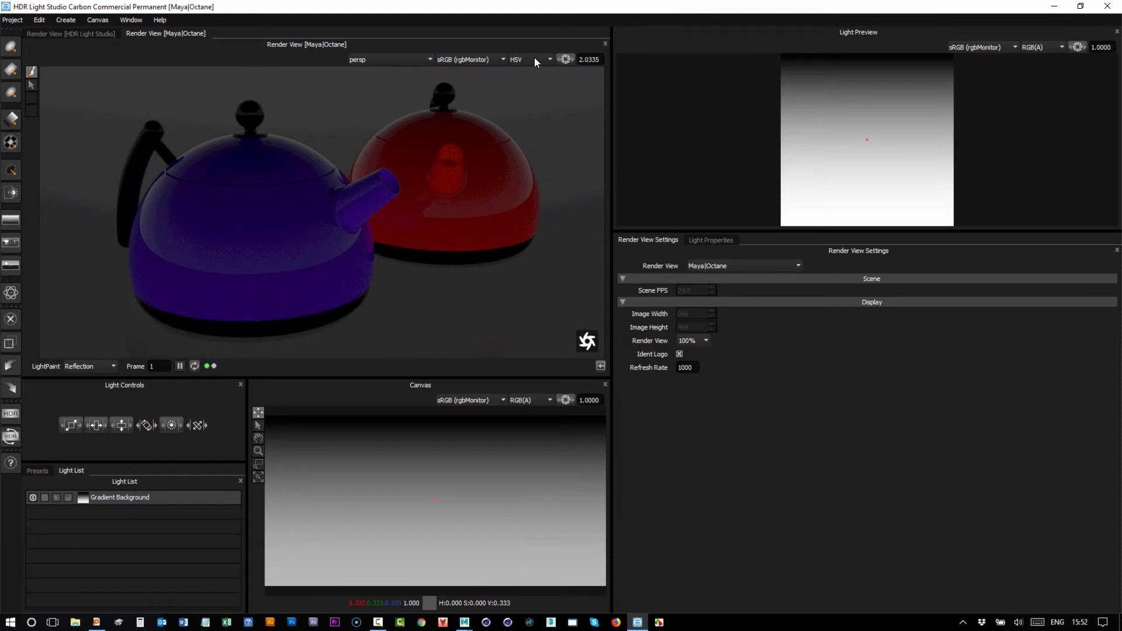
{"action": "left_click", "coordinate": [543, 59]}
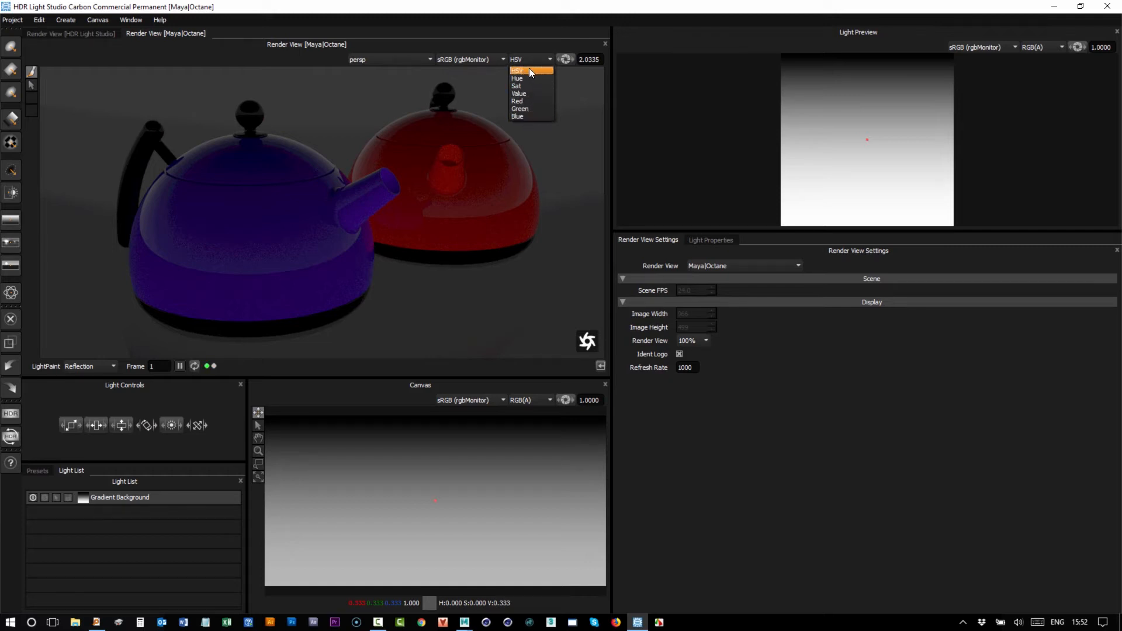
{"action": "left_click", "coordinate": [516, 101]}
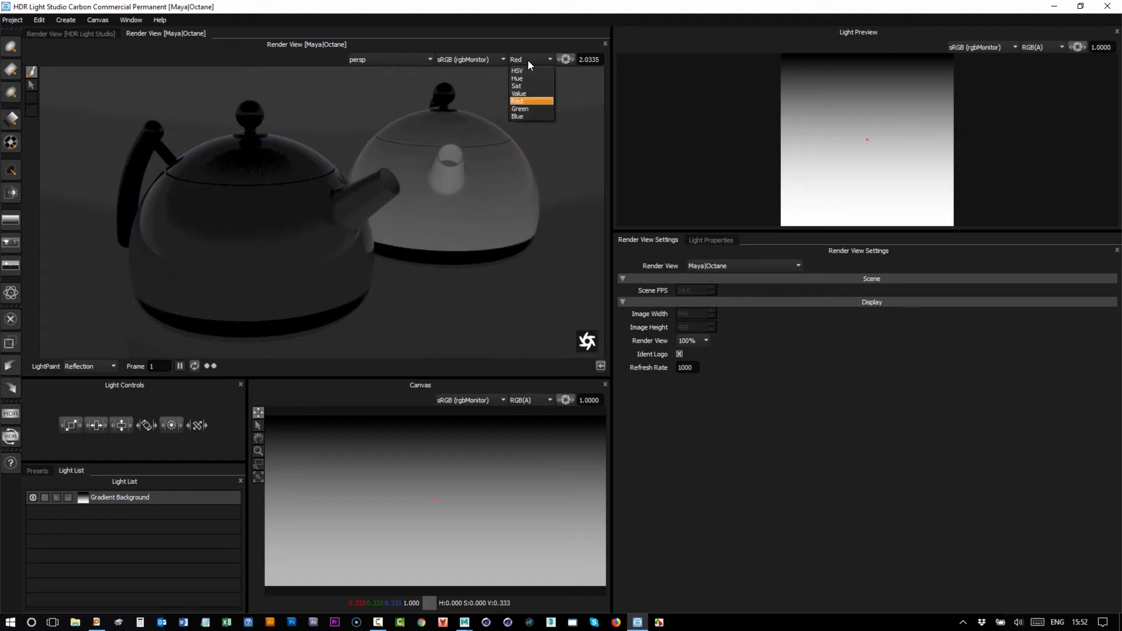
{"action": "left_click", "coordinate": [518, 93]}
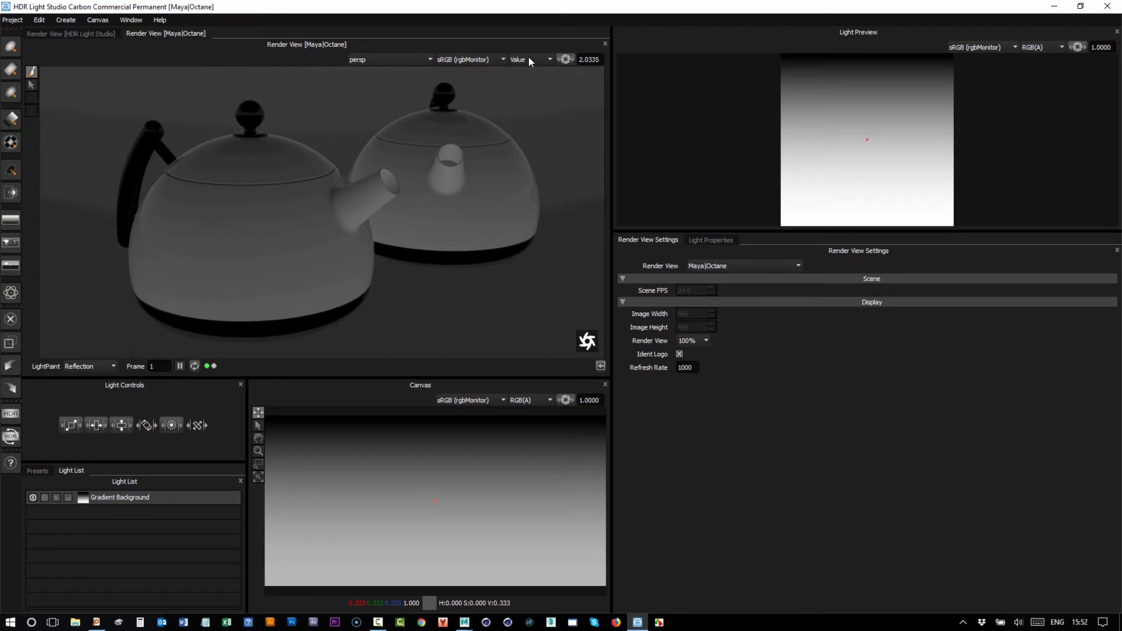
{"action": "left_click", "coordinate": [529, 59]}
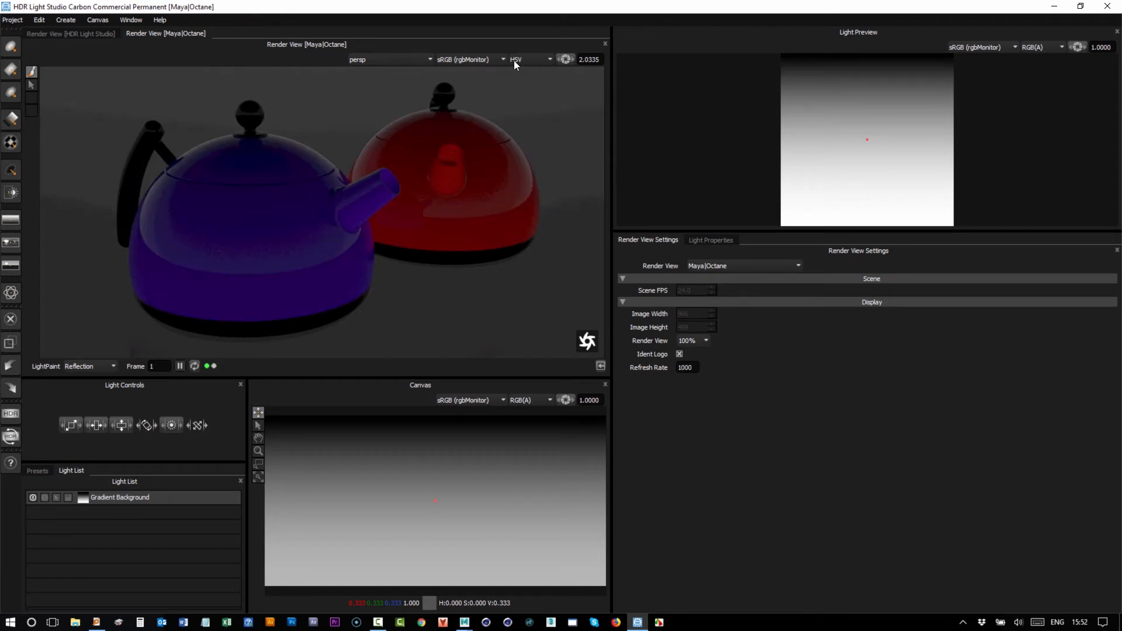
{"action": "mouse_move", "coordinate": [540, 62]}
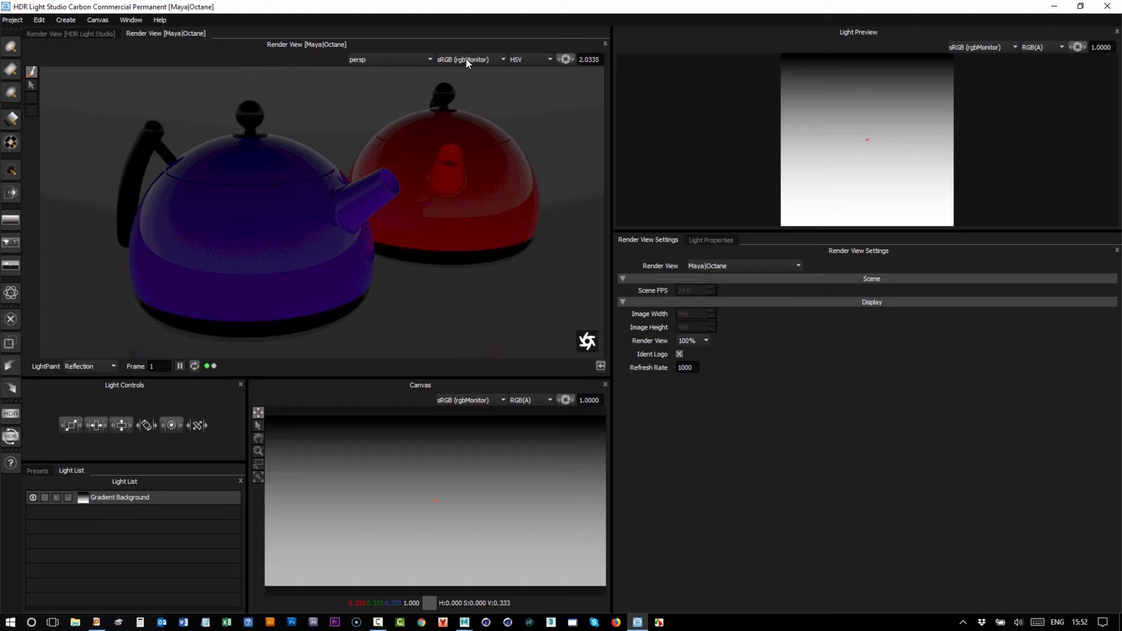
{"action": "left_click", "coordinate": [463, 60]}
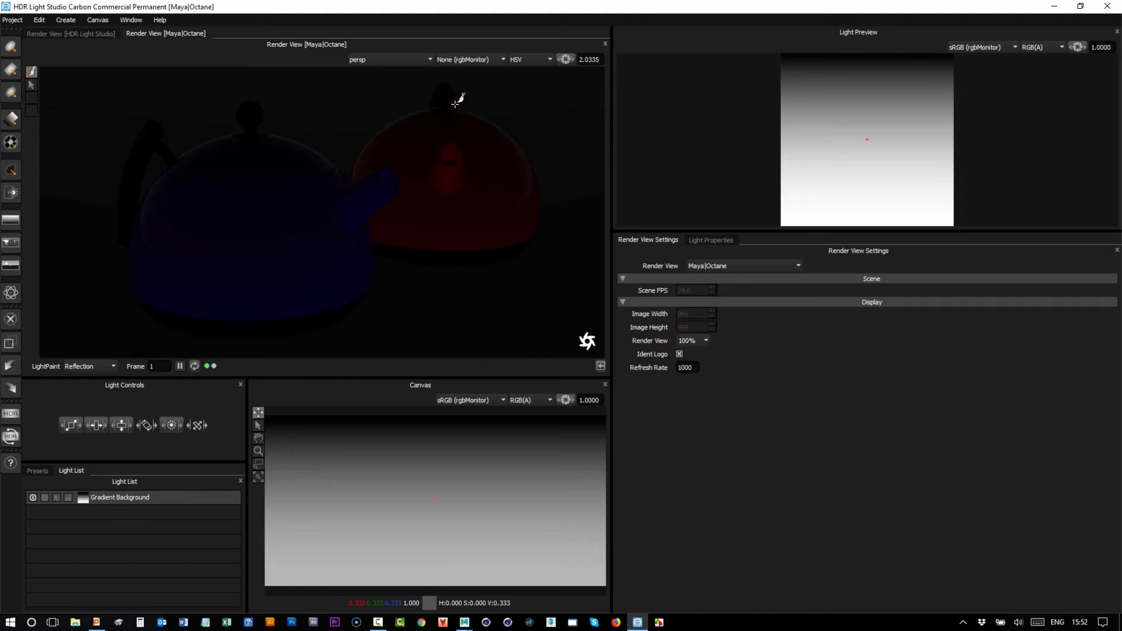
{"action": "mouse_move", "coordinate": [470, 59]}
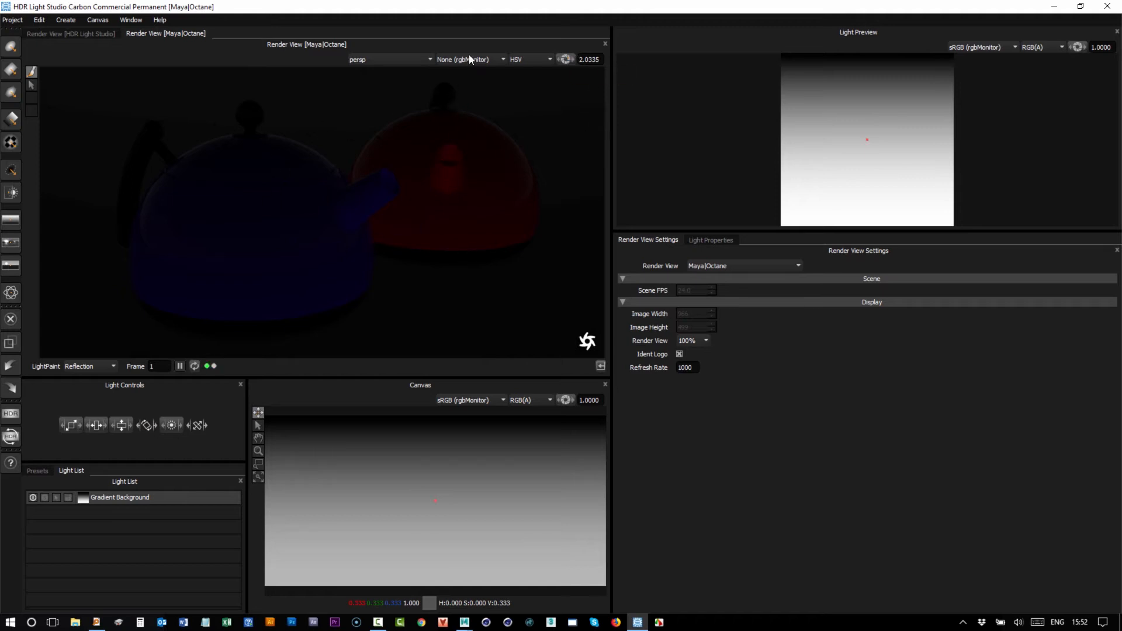
- Apply the sRGB (rgbMonitor) display colour space instead of None and keep it after comparing
{"action": "left_click", "coordinate": [463, 58]}
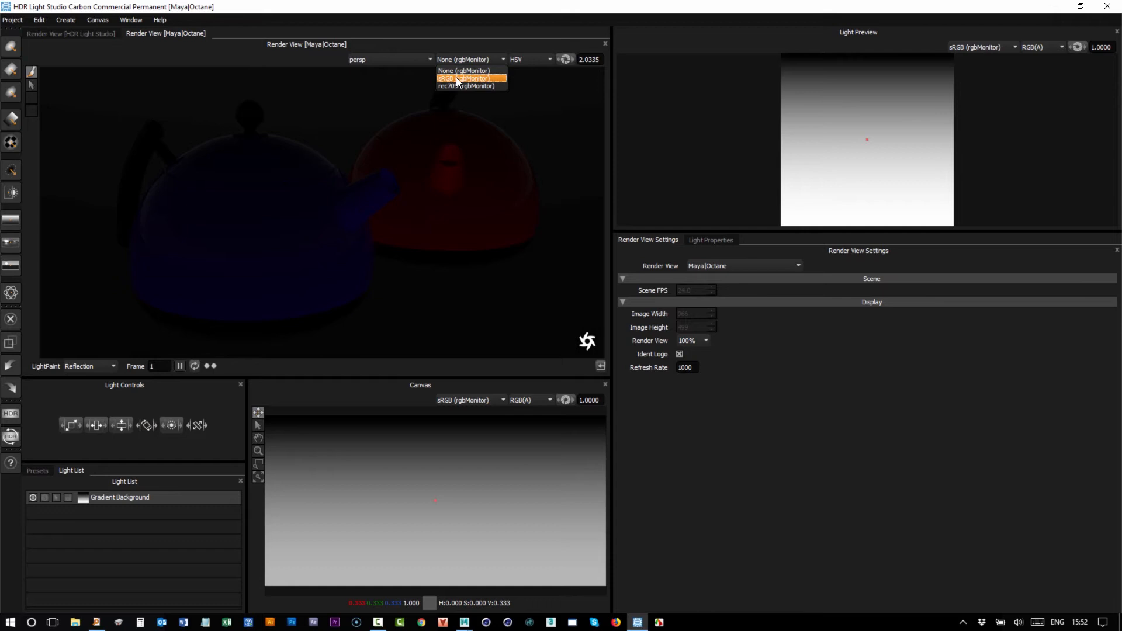
{"action": "left_click", "coordinate": [465, 78]}
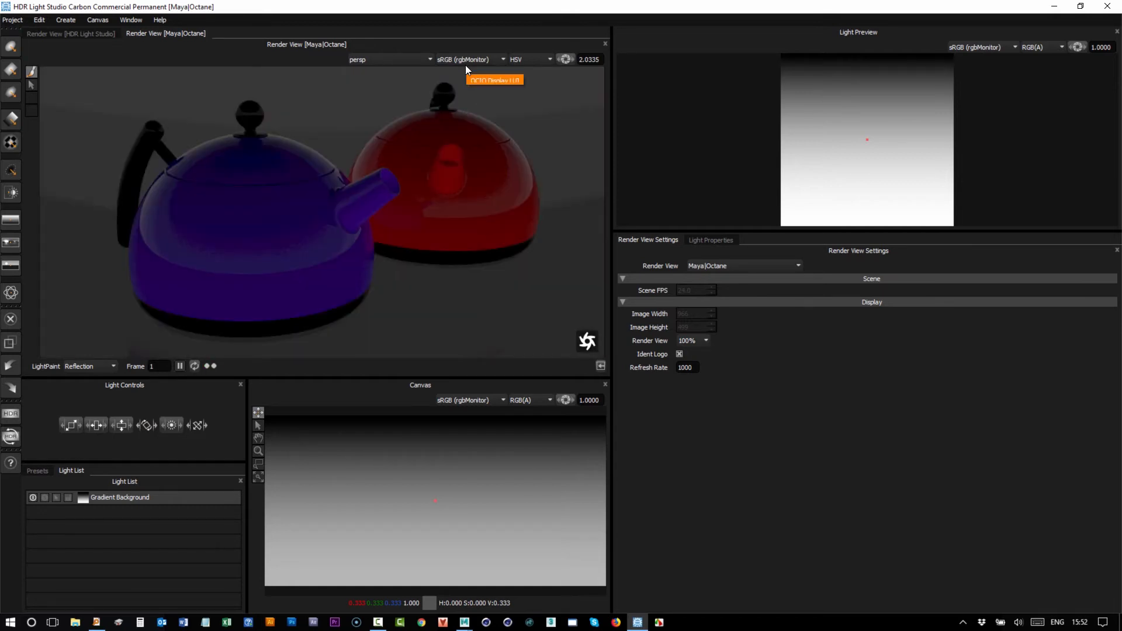
{"action": "left_click", "coordinate": [463, 59]}
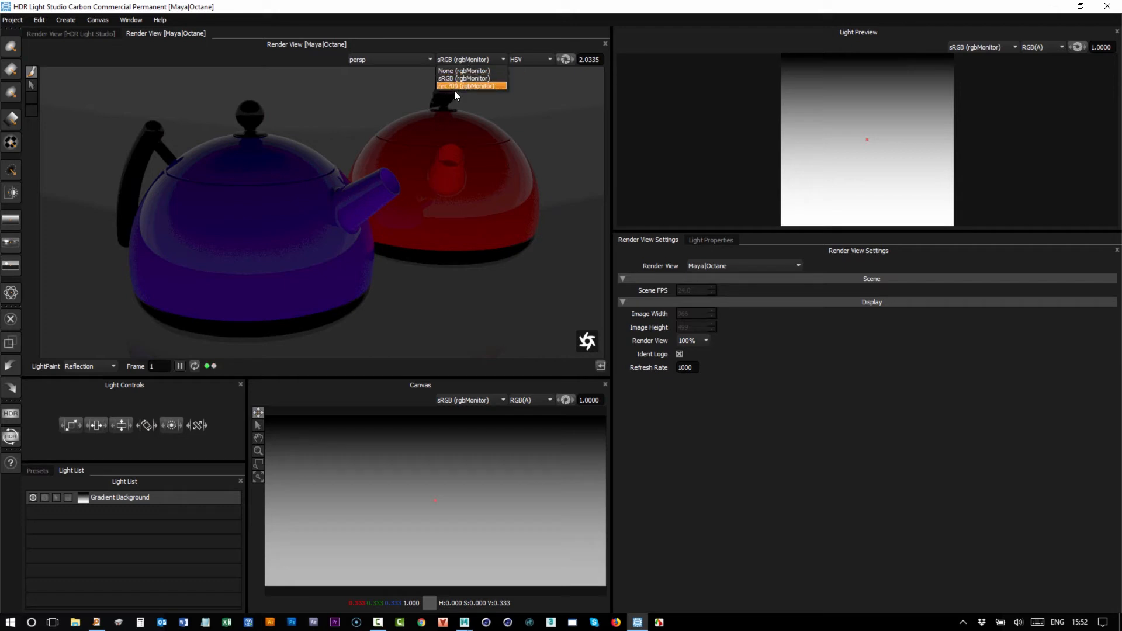
{"action": "mouse_move", "coordinate": [458, 71]}
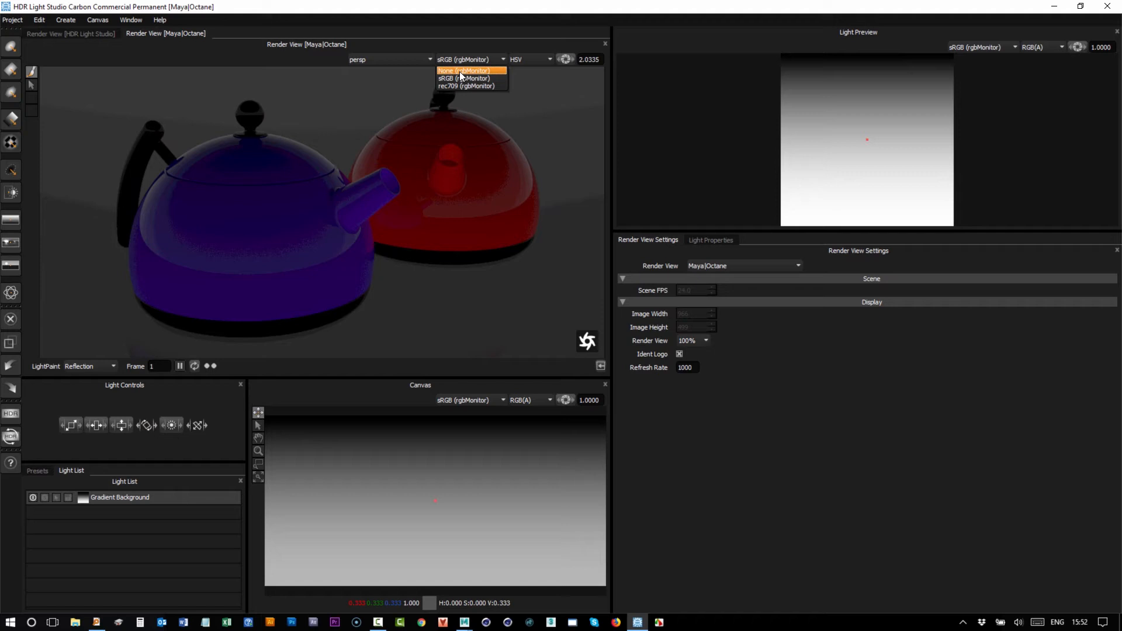
{"action": "mouse_move", "coordinate": [464, 79]}
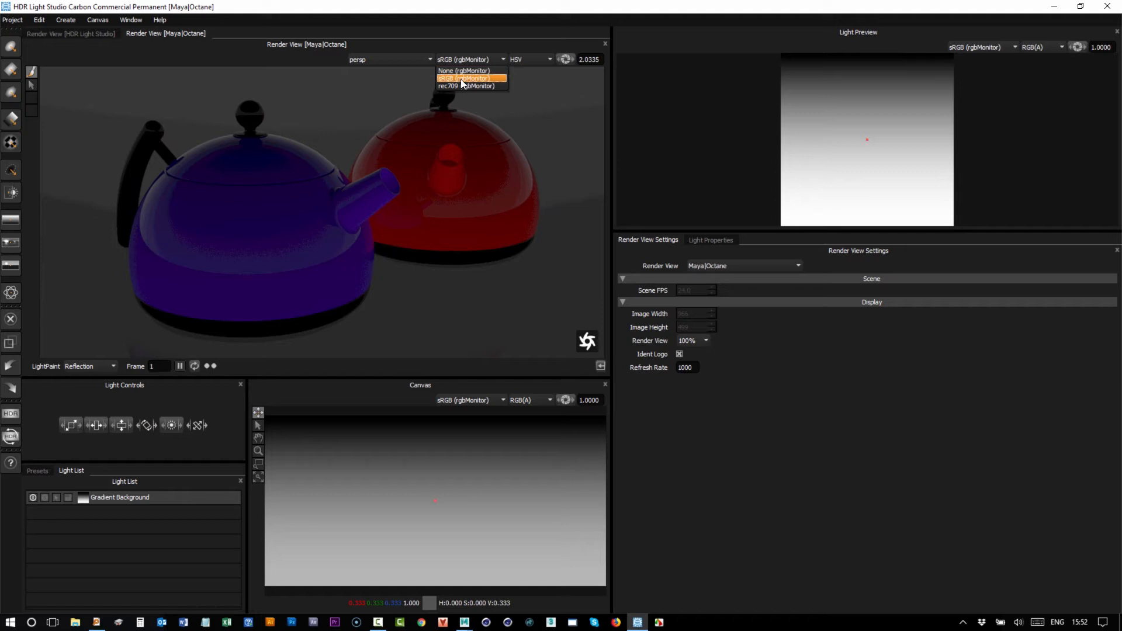
{"action": "left_click", "coordinate": [465, 79]}
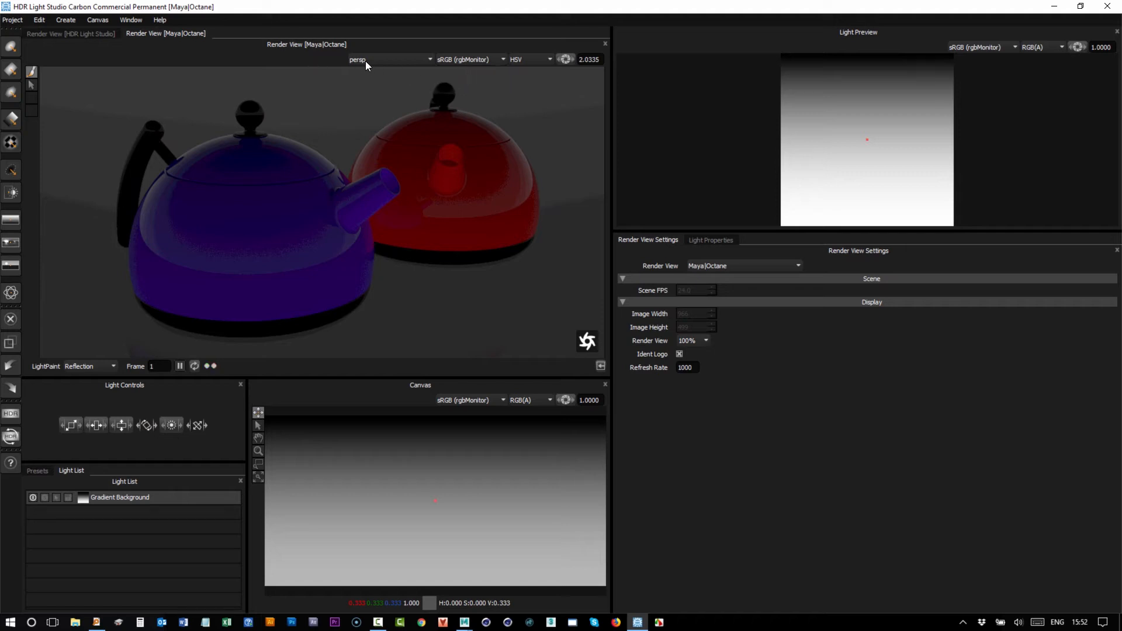
{"action": "left_click", "coordinate": [390, 60]}
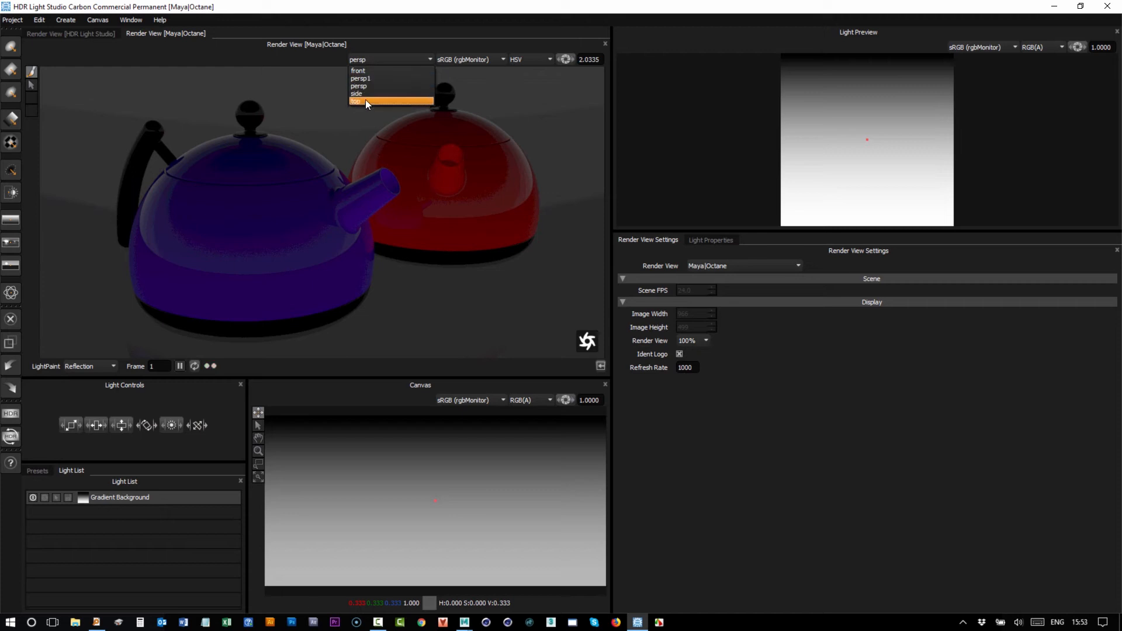
{"action": "mouse_move", "coordinate": [371, 78]}
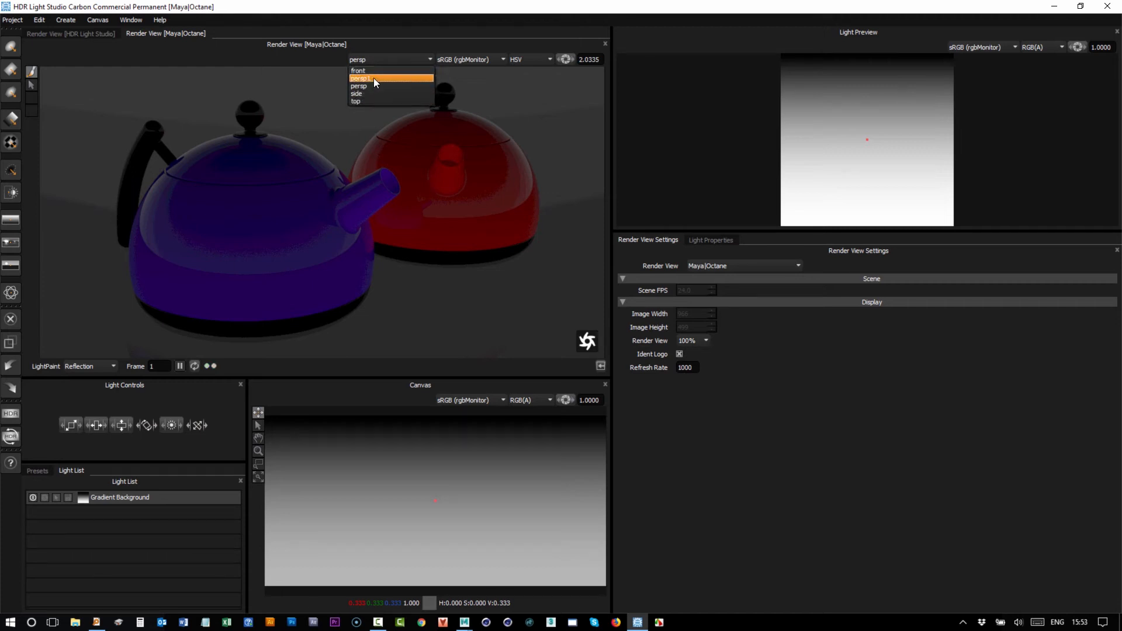
{"action": "left_click", "coordinate": [368, 78]}
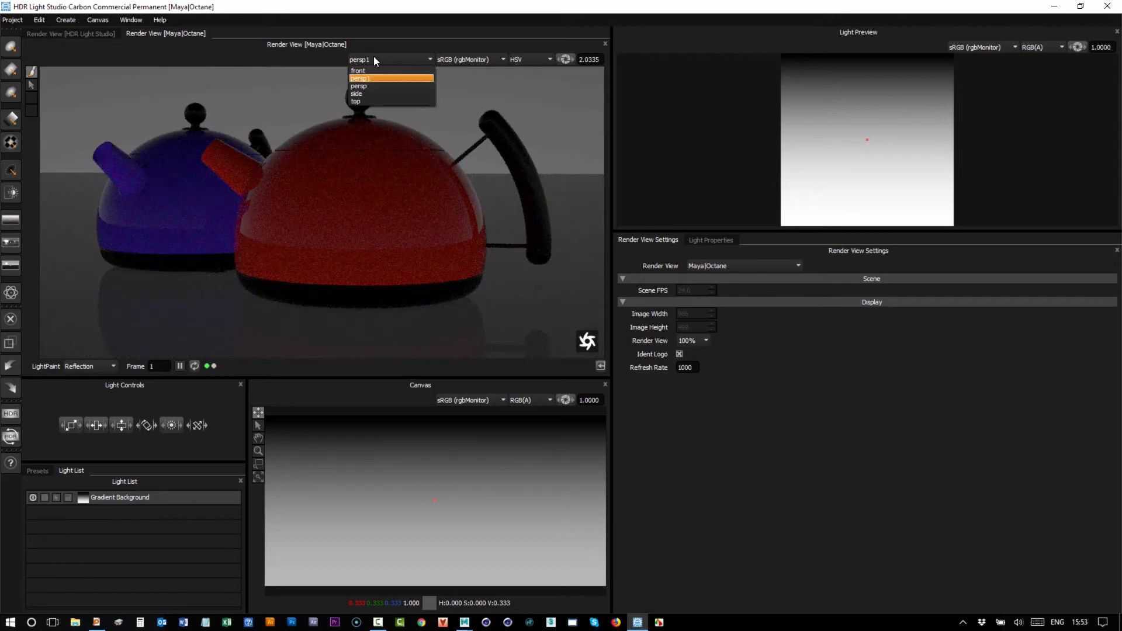
{"action": "left_click", "coordinate": [359, 86]}
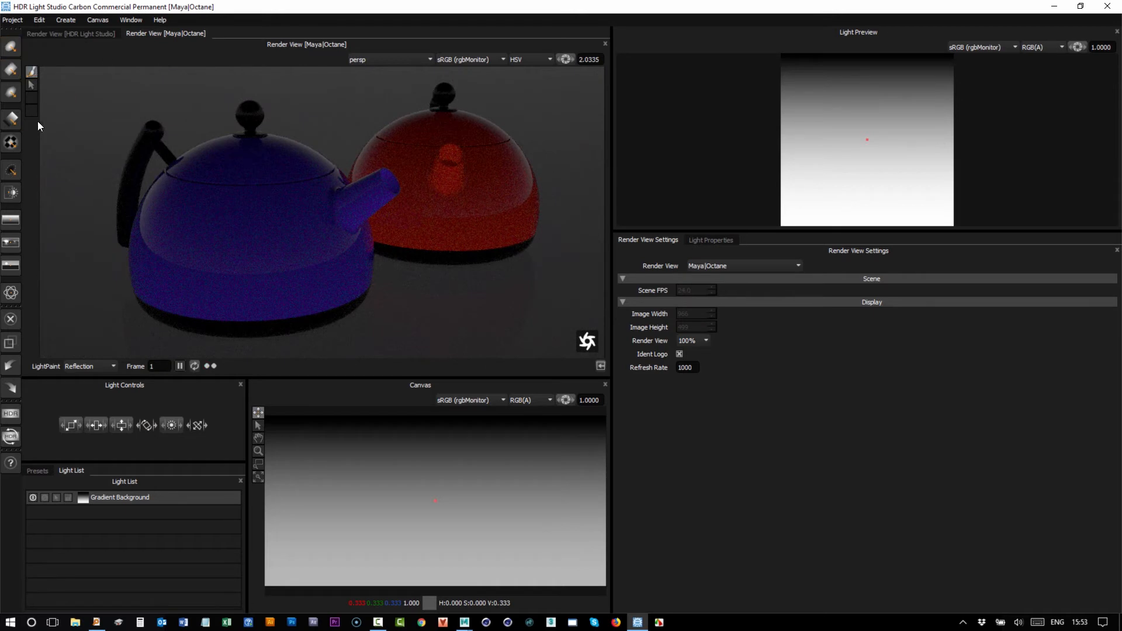
- Add a round light, paint its reflection on the blue teapot and try Illumination mode
{"action": "left_click", "coordinate": [11, 47]}
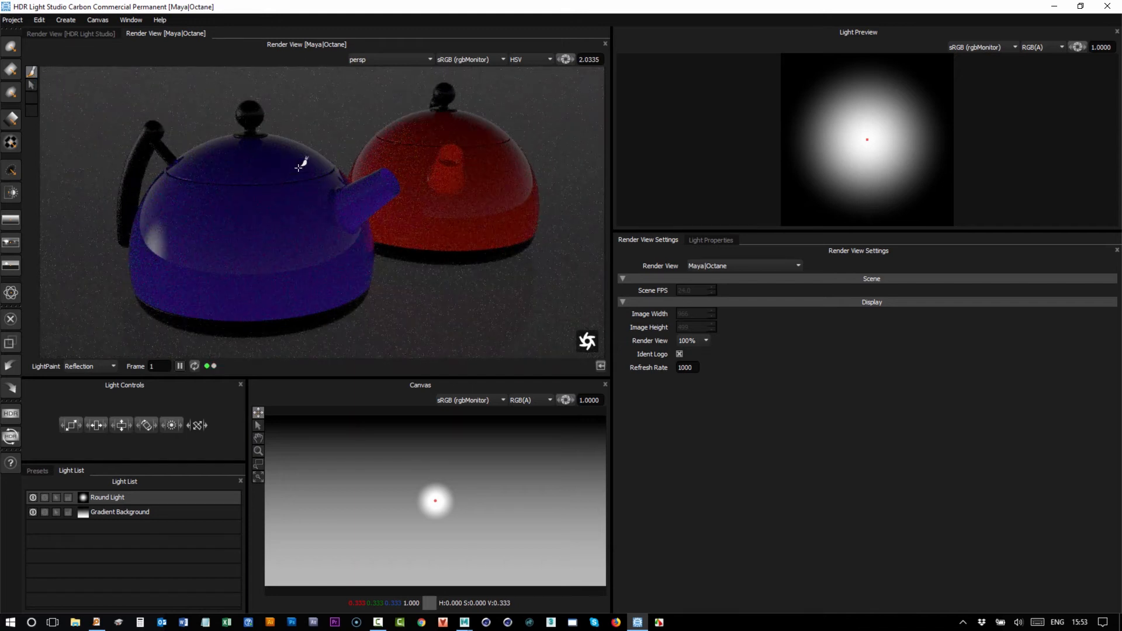
{"action": "left_click_drag", "start_coordinate": [435, 499], "coordinate": [556, 453]}
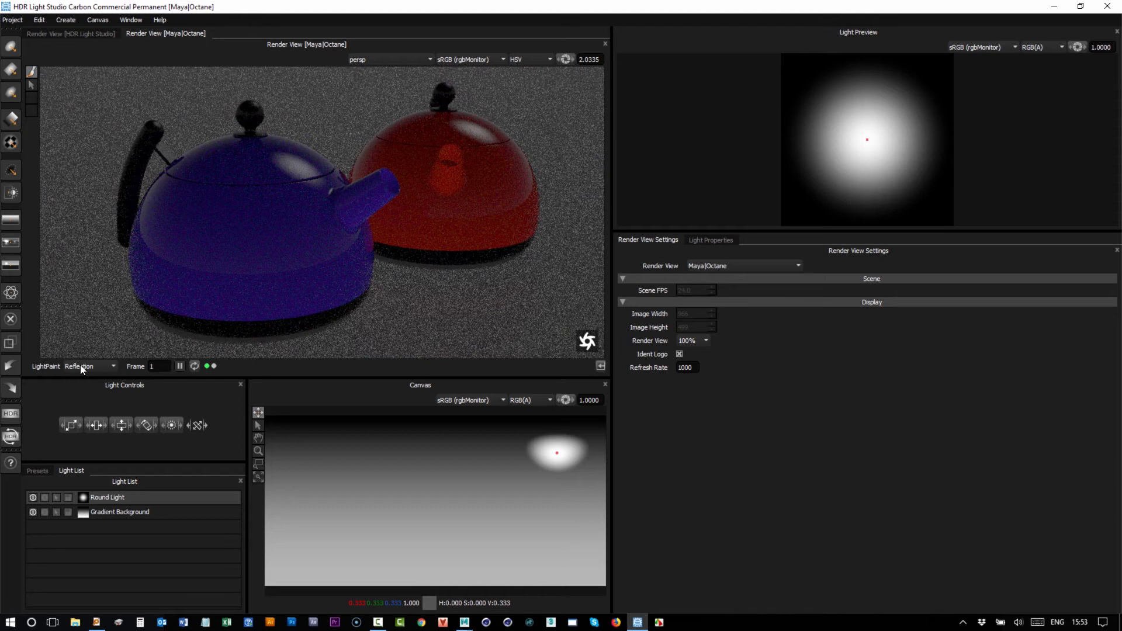
{"action": "mouse_move", "coordinate": [81, 366]}
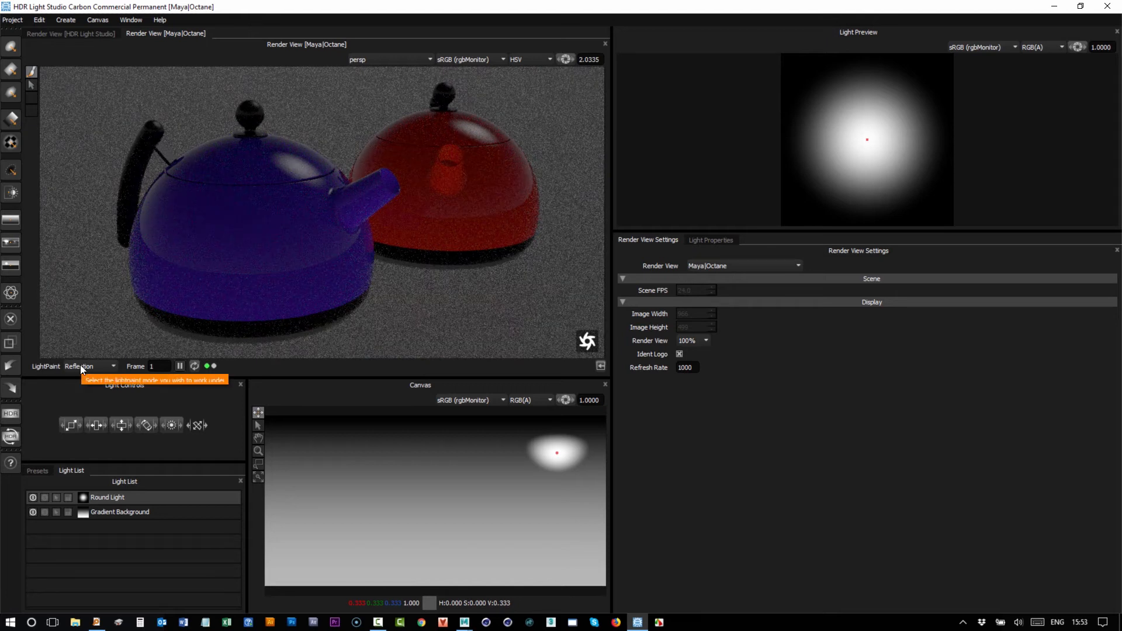
{"action": "left_click", "coordinate": [90, 366]}
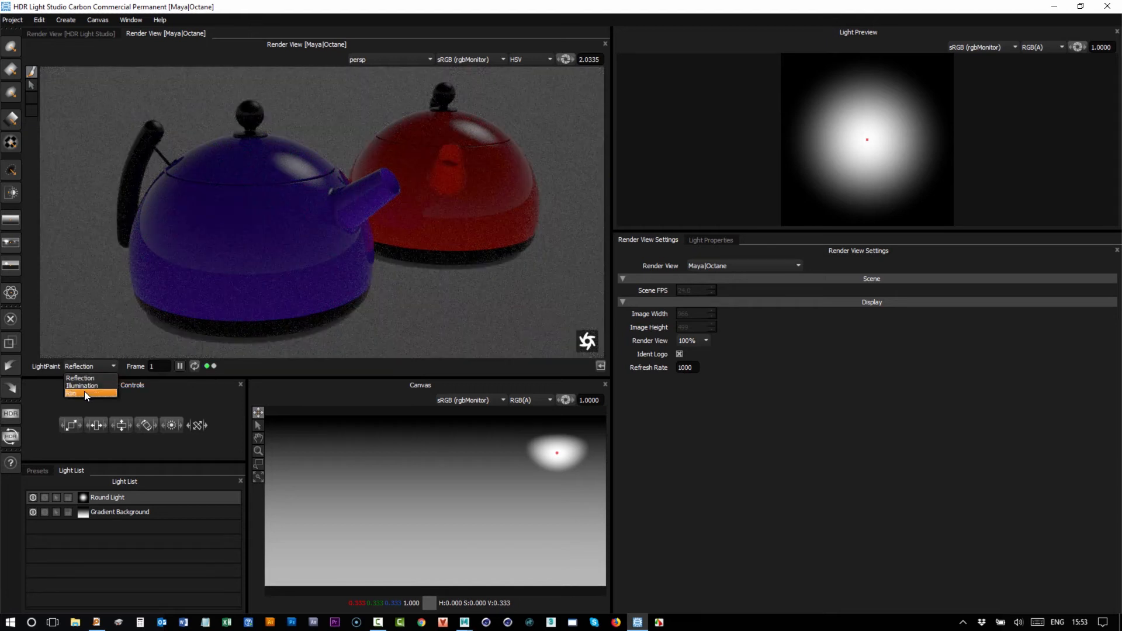
{"action": "left_click", "coordinate": [71, 394]}
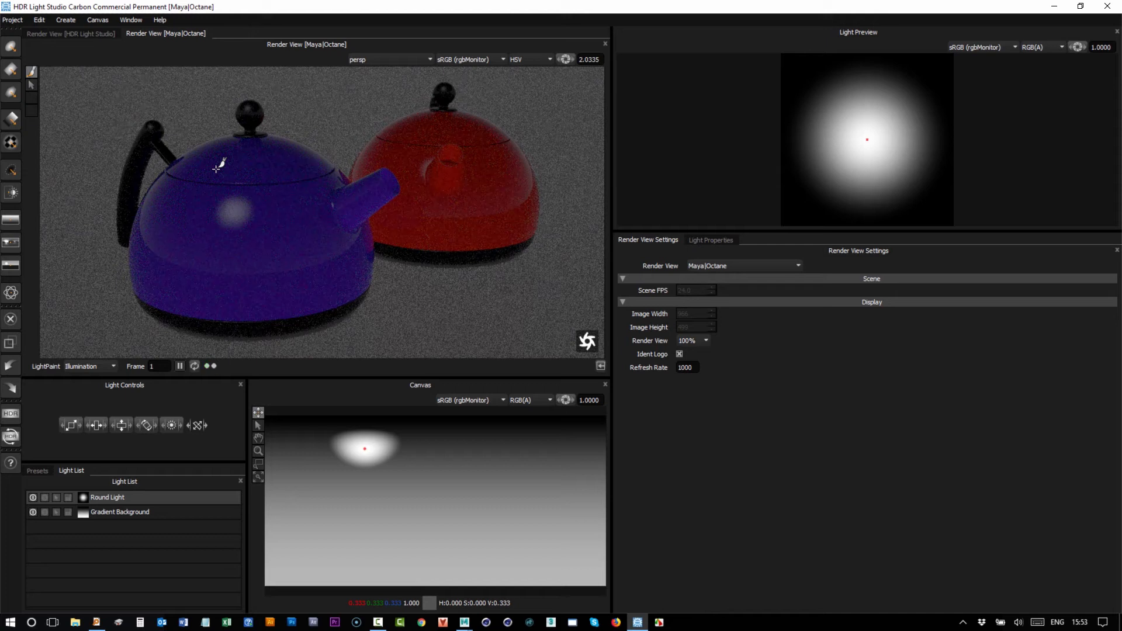
- Return LightPaint to Reflection mode and move the round light to a new highlight spot
{"action": "left_click", "coordinate": [90, 366]}
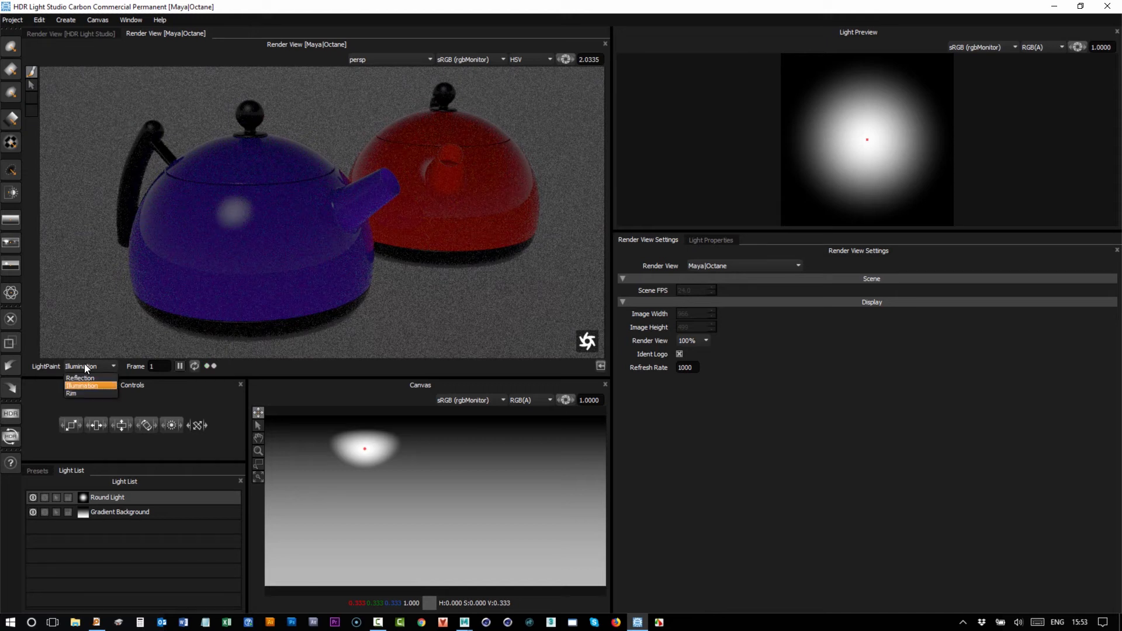
{"action": "left_click", "coordinate": [81, 377]}
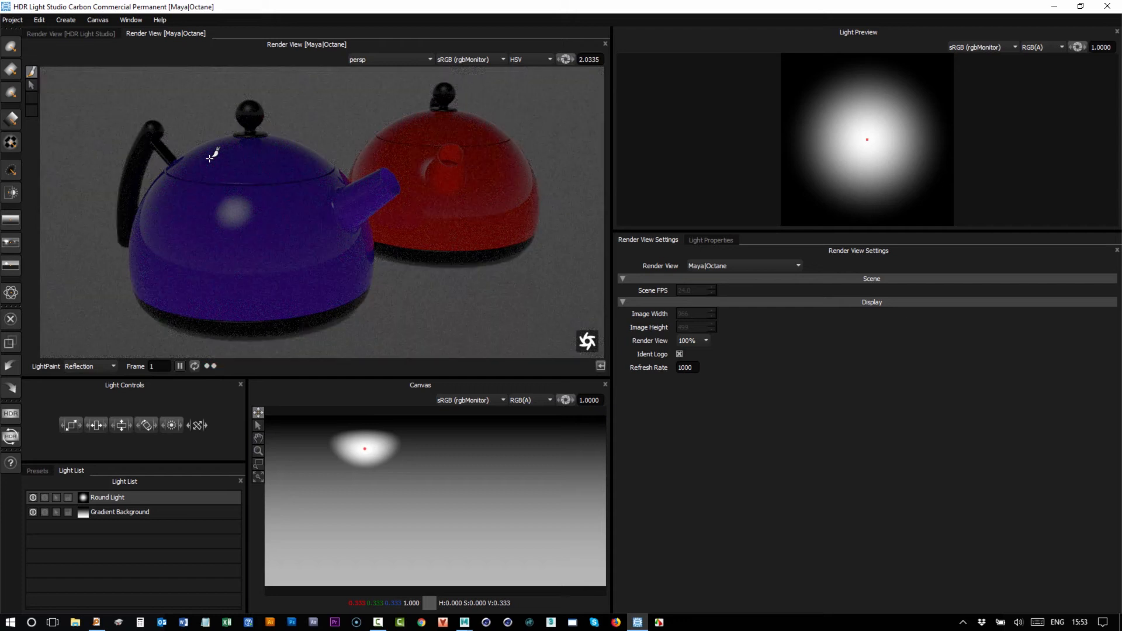
{"action": "left_click_drag", "start_coordinate": [364, 449], "coordinate": [479, 457]}
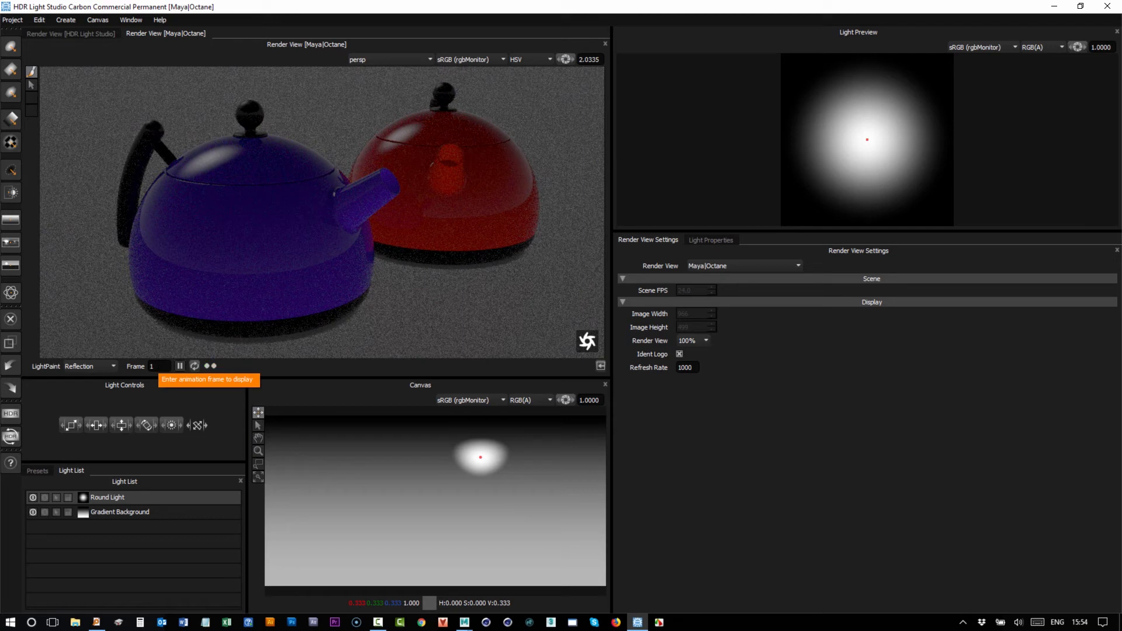
{"action": "mouse_move", "coordinate": [266, 237]}
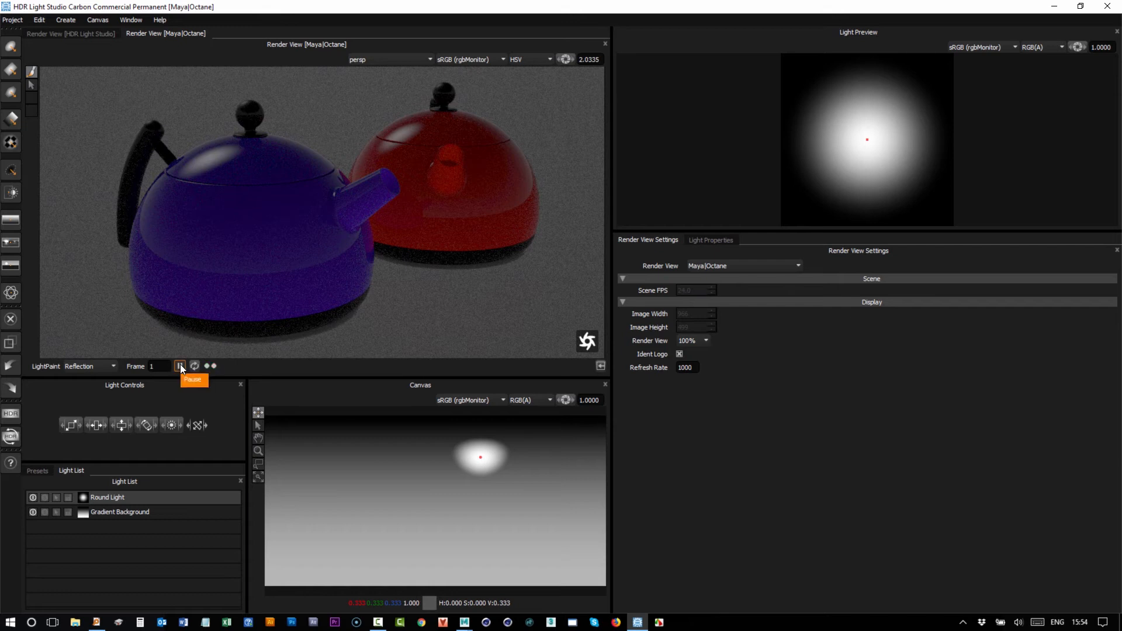
- Pause the render, add the Large Rect Softbox preset from the library and resume rendering
{"action": "left_click", "coordinate": [180, 366]}
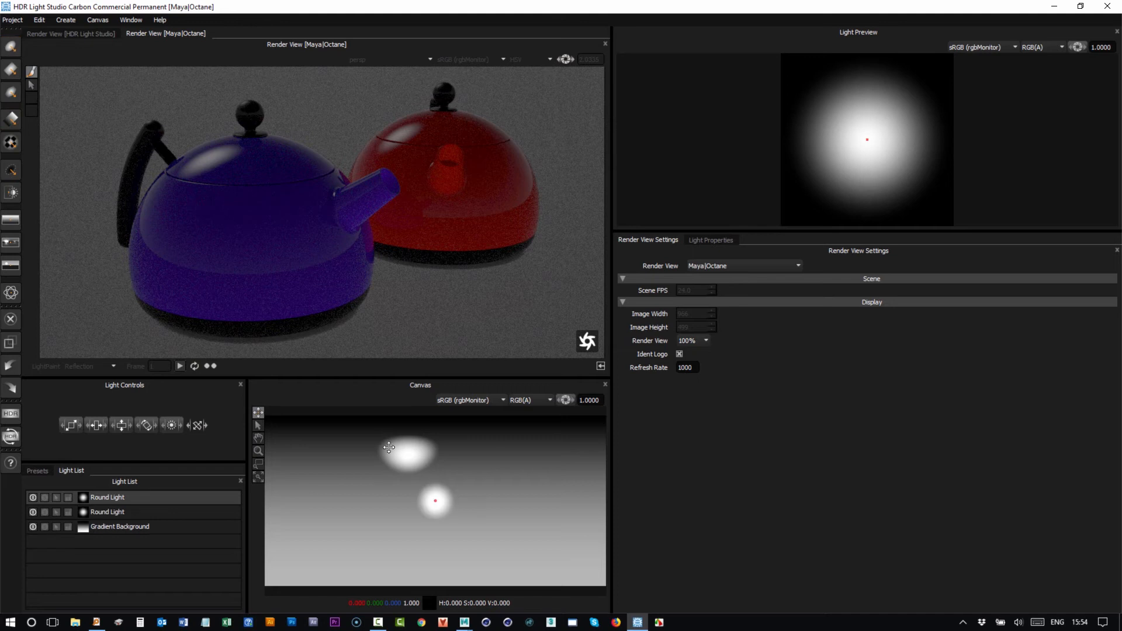
{"action": "left_click", "coordinate": [37, 470]}
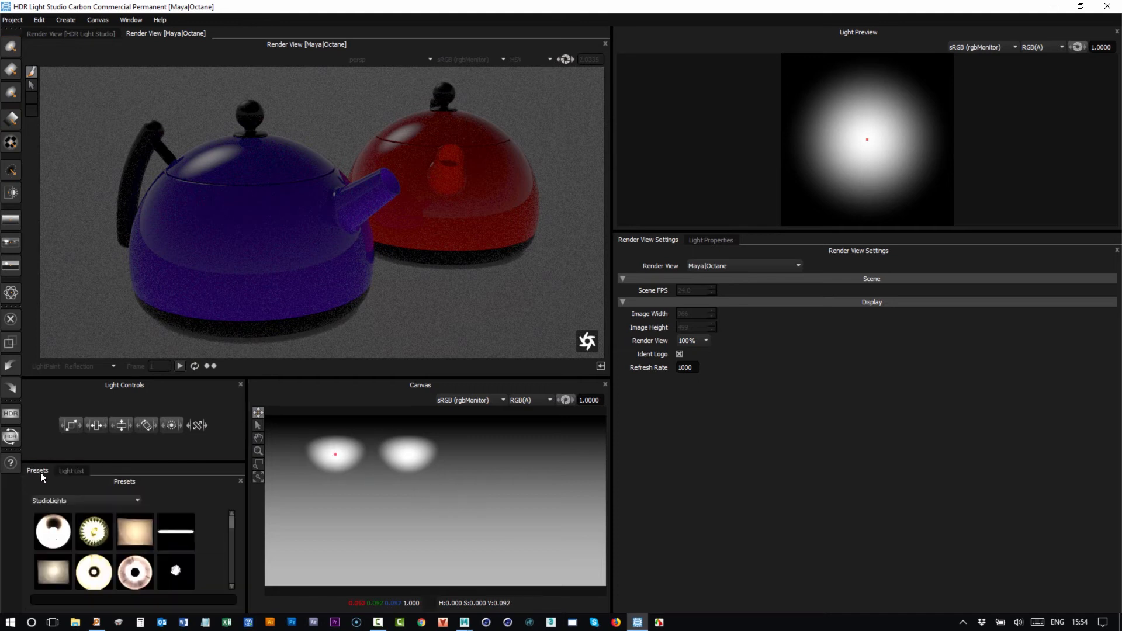
{"action": "left_click", "coordinate": [133, 531]}
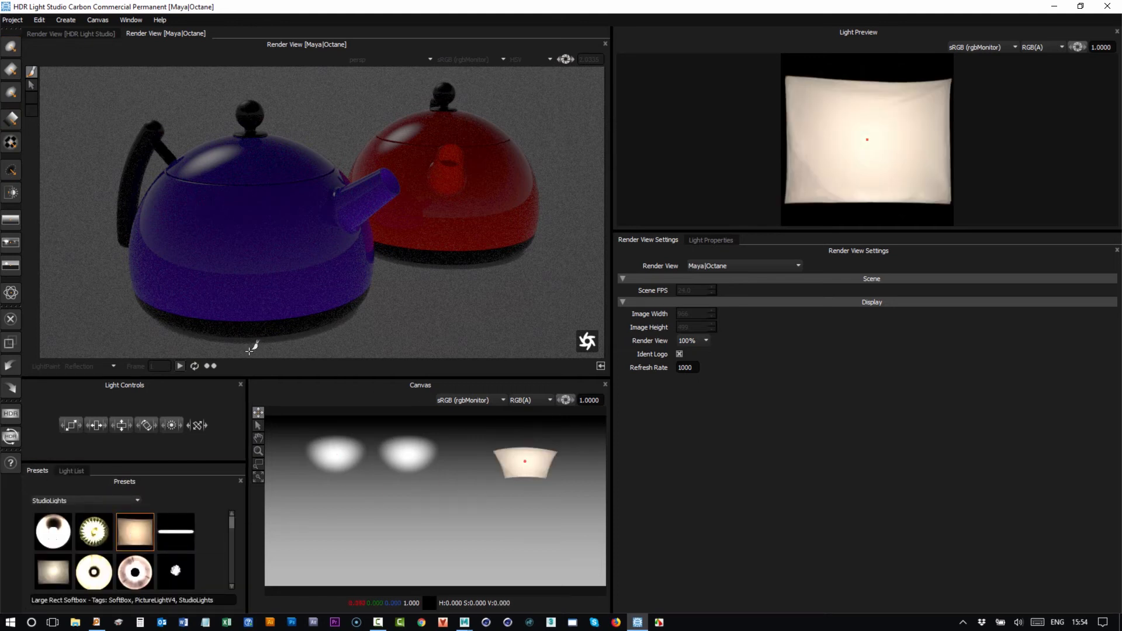
{"action": "left_click", "coordinate": [180, 366]}
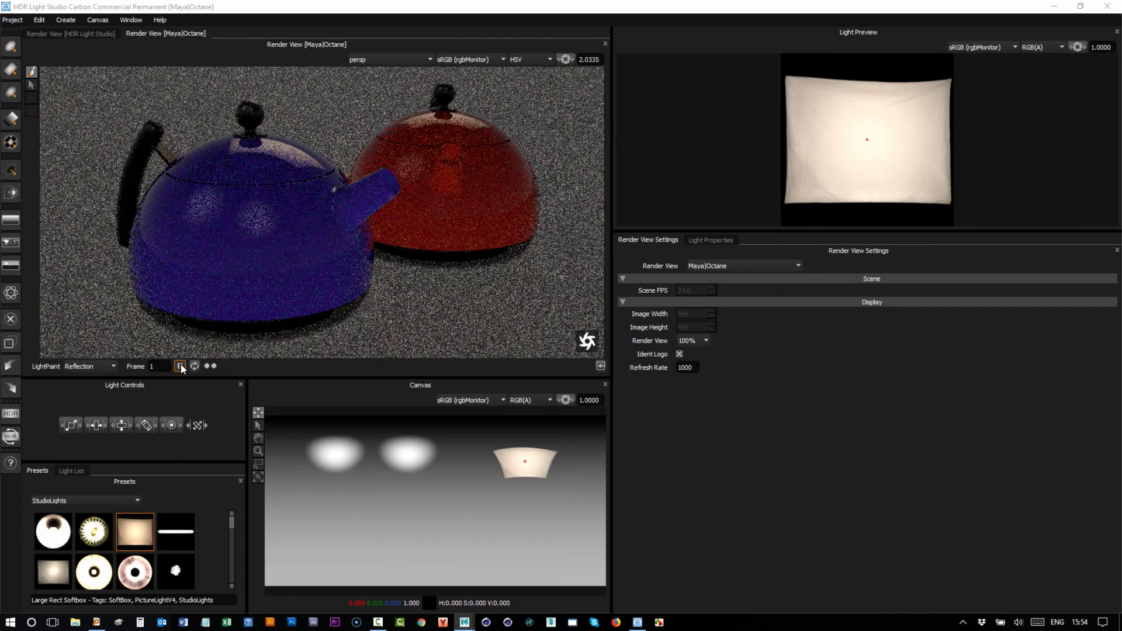
{"action": "left_click", "coordinate": [180, 366]}
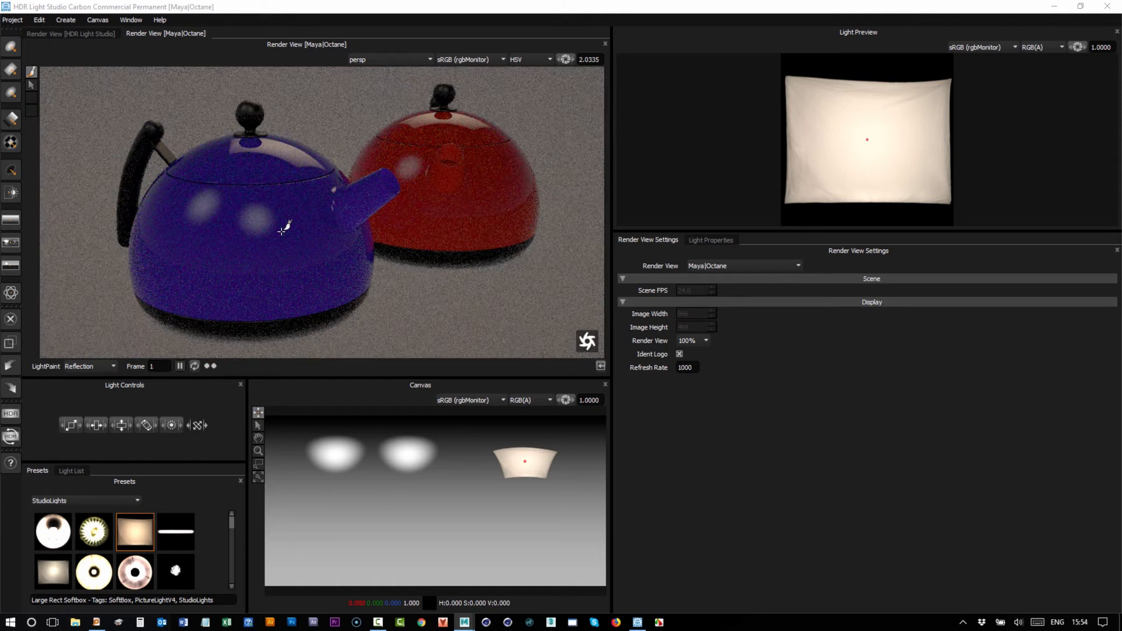
{"action": "mouse_move", "coordinate": [370, 290]}
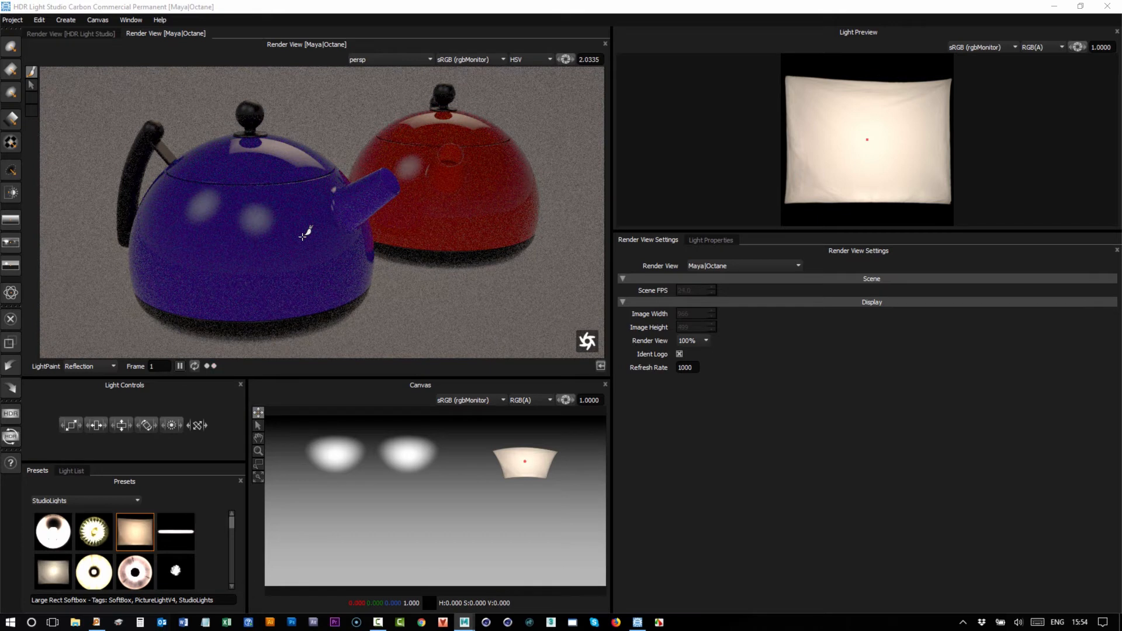
{"action": "mouse_move", "coordinate": [290, 157]}
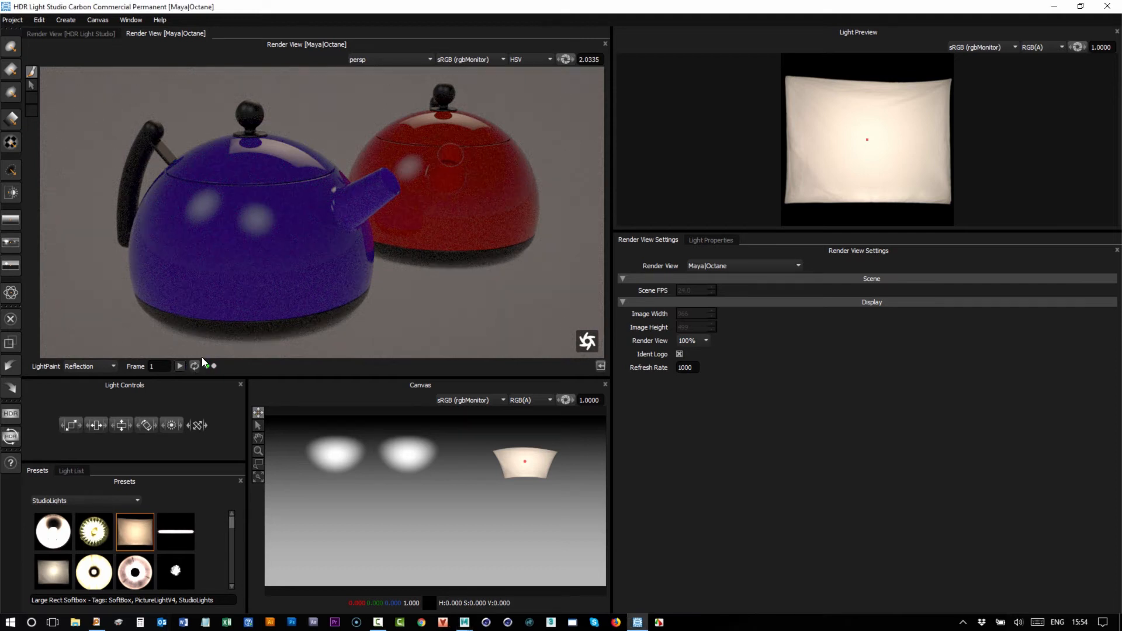
{"action": "left_click", "coordinate": [180, 366]}
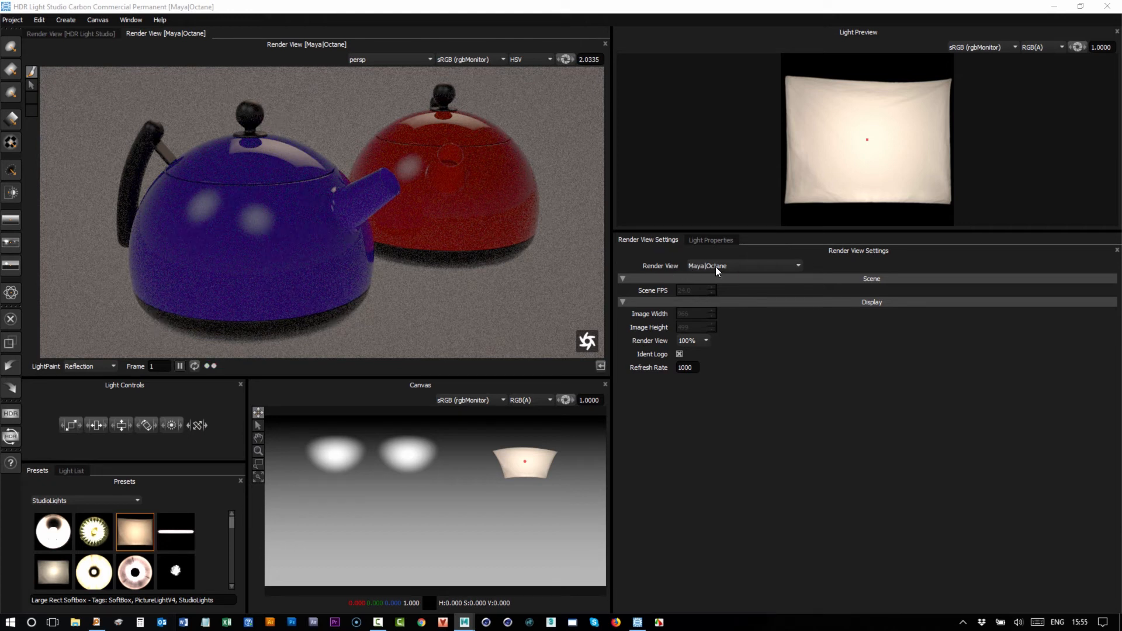
{"action": "mouse_move", "coordinate": [650, 347]}
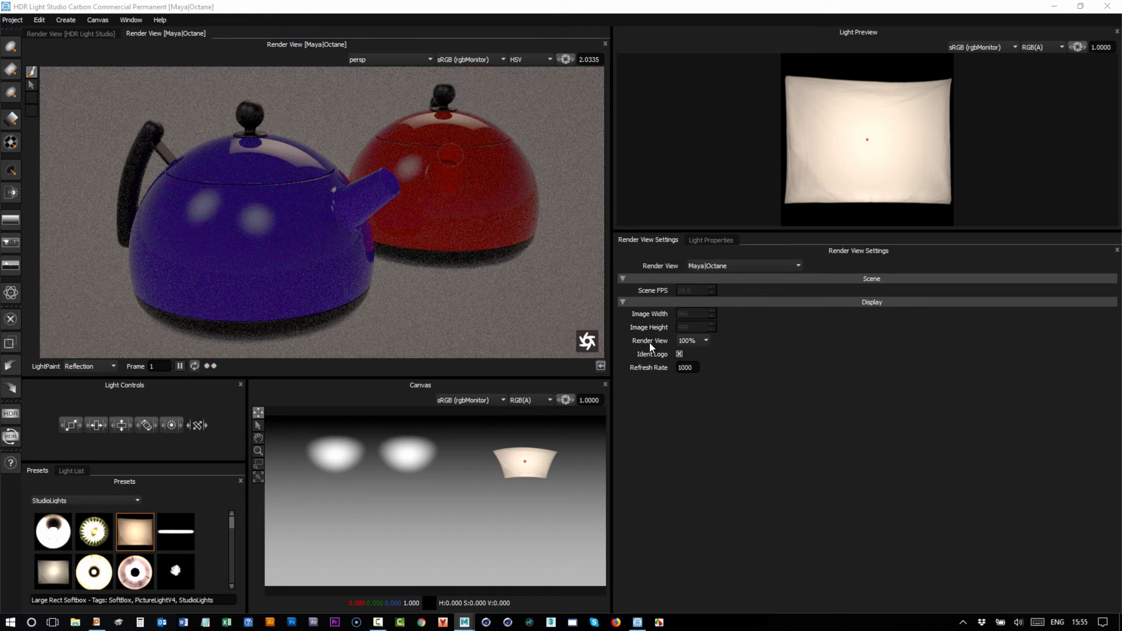
{"action": "left_click", "coordinate": [705, 340]}
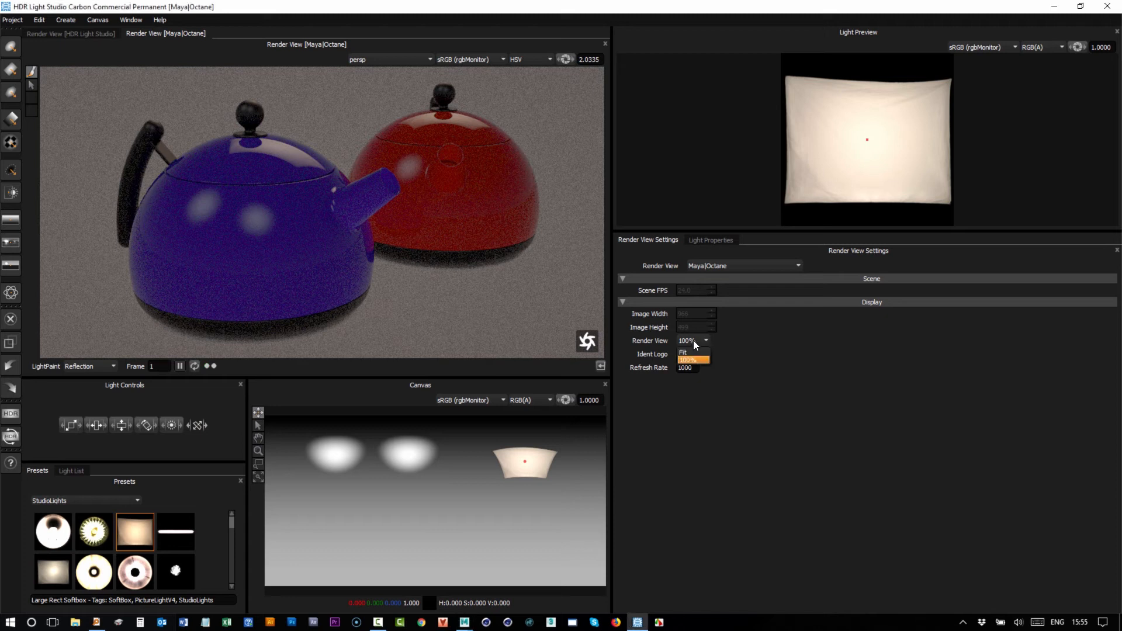
{"action": "left_click", "coordinate": [683, 352]}
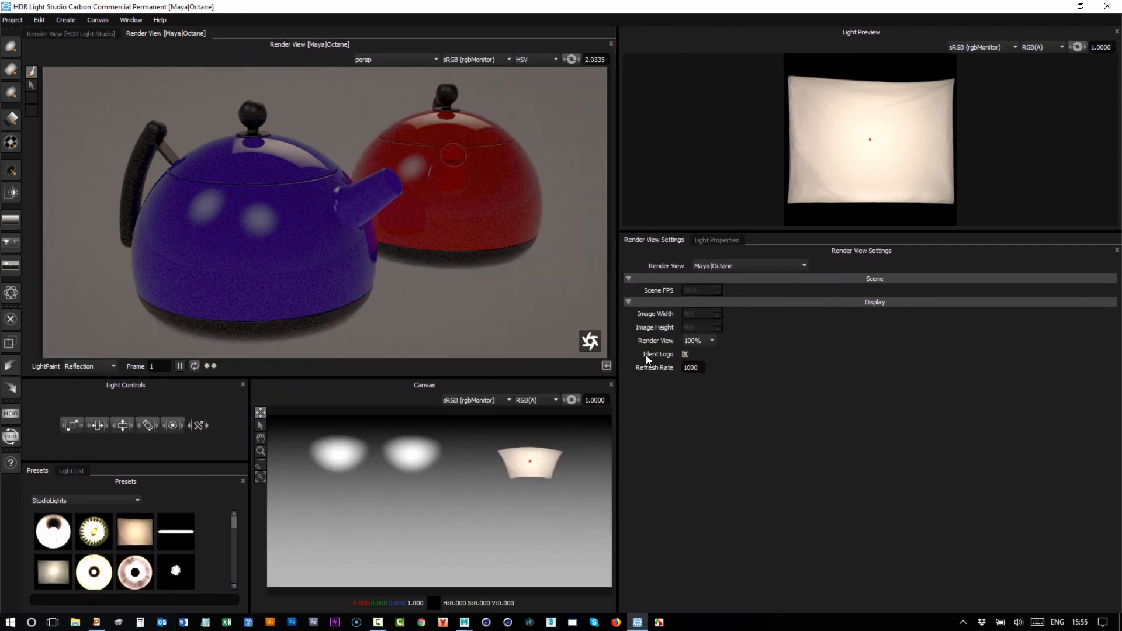
{"action": "left_click", "coordinate": [683, 353]}
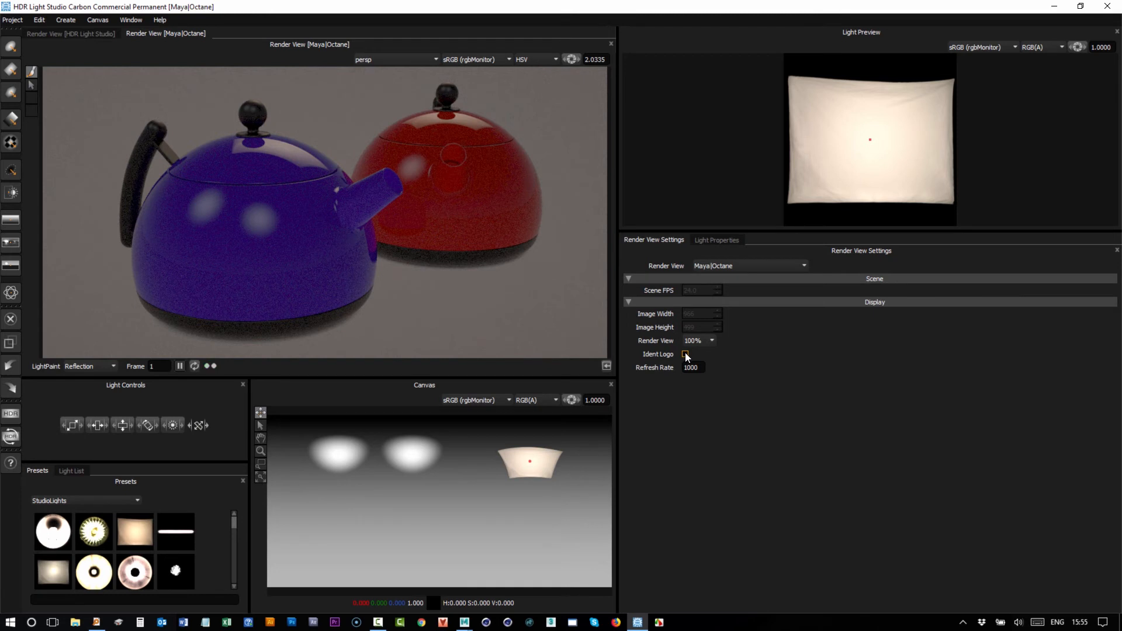
{"action": "left_click", "coordinate": [684, 353]}
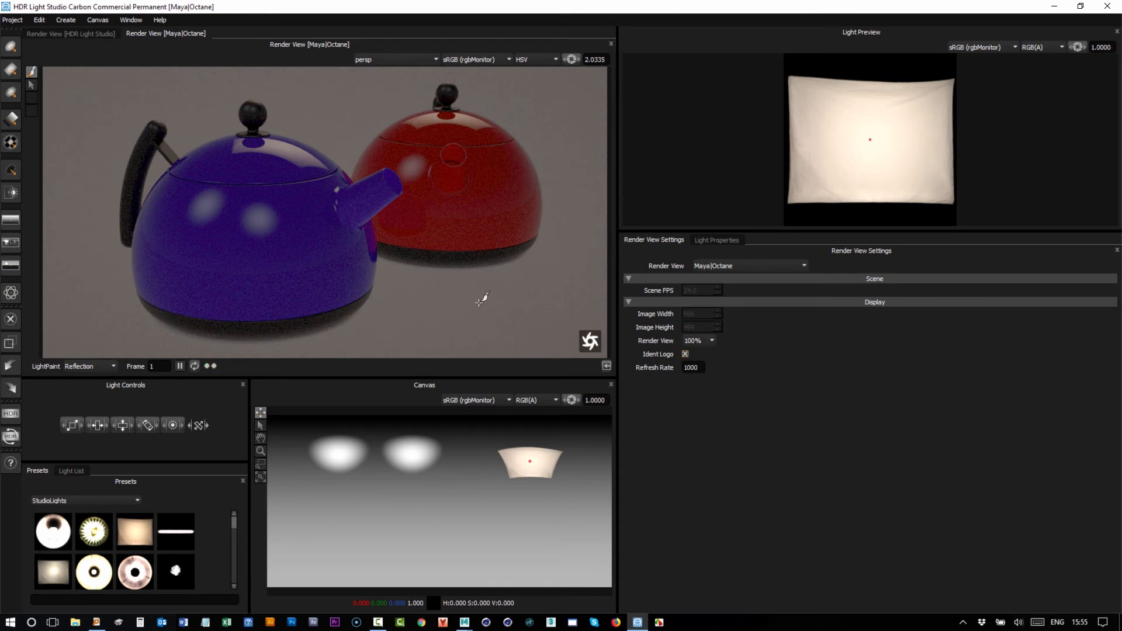
{"action": "mouse_move", "coordinate": [642, 374]}
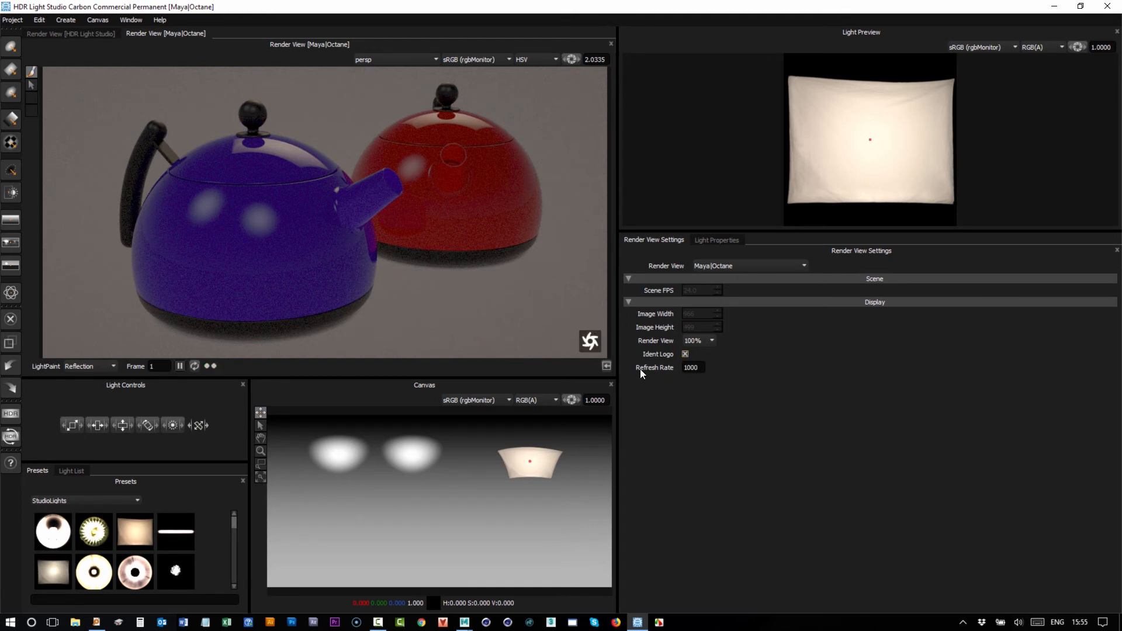
{"action": "mouse_move", "coordinate": [654, 367]}
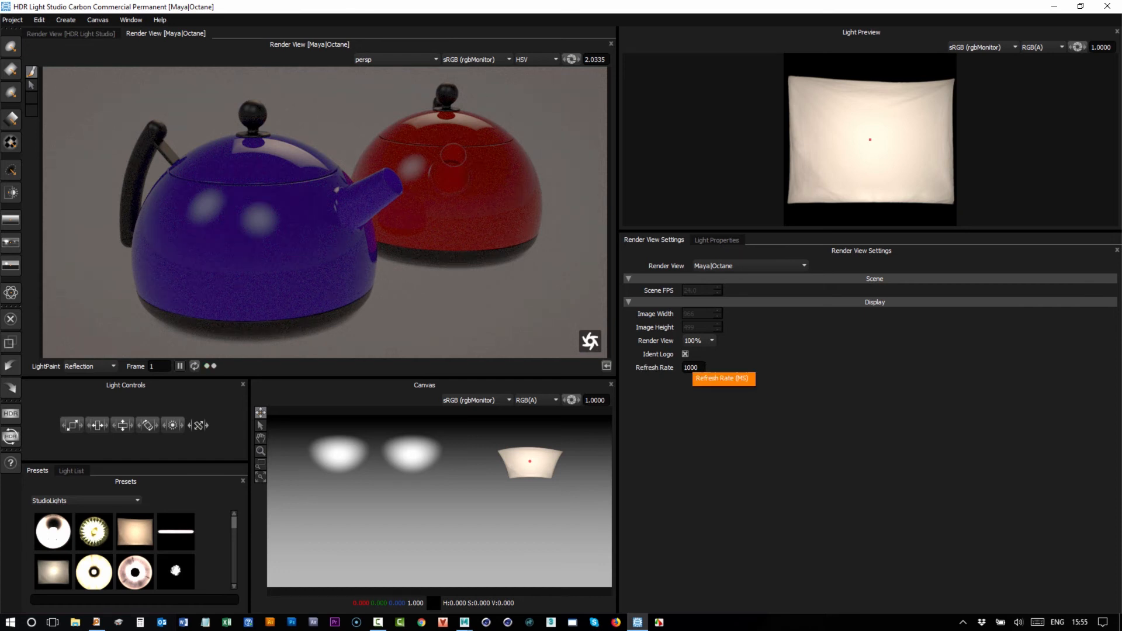
{"action": "mouse_move", "coordinate": [358, 223]}
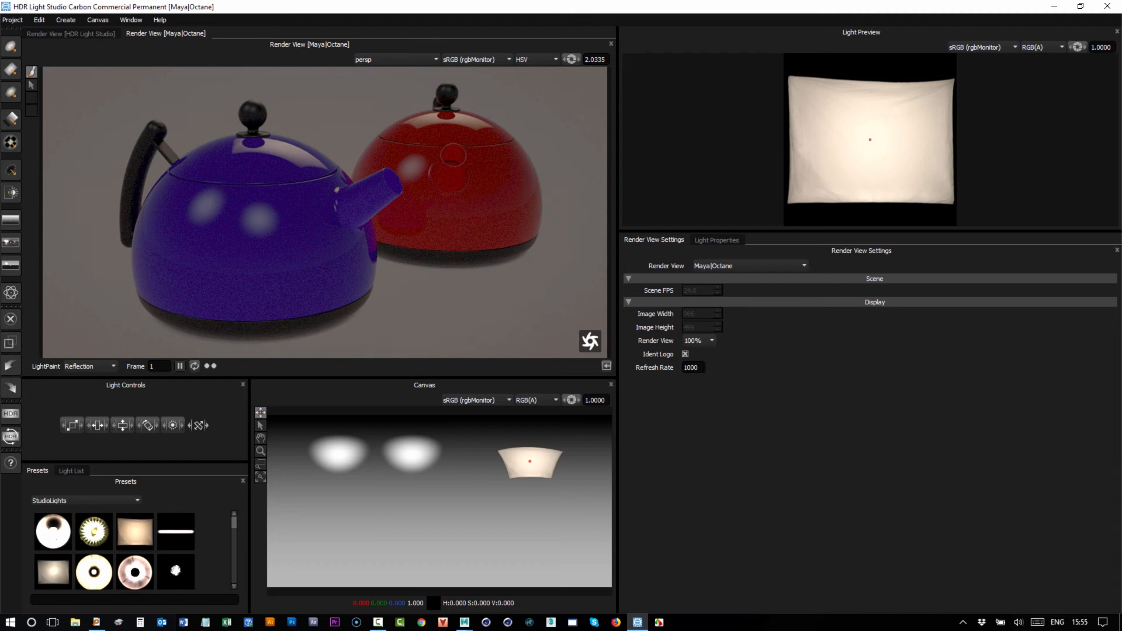
{"action": "mouse_move", "coordinate": [691, 367]}
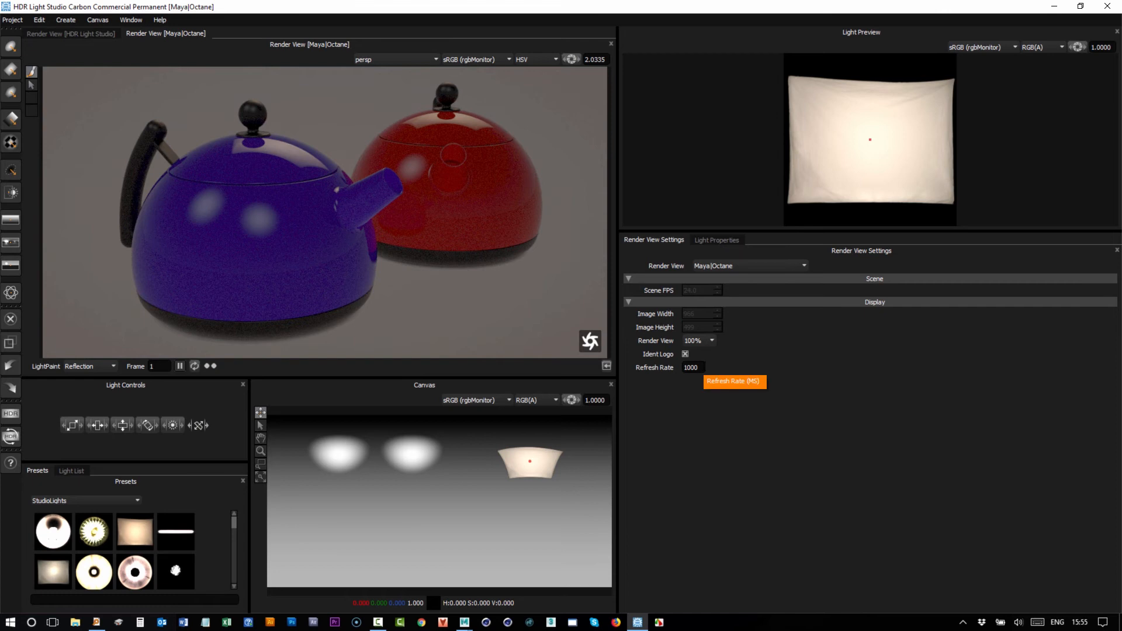
{"action": "mouse_move", "coordinate": [669, 432]}
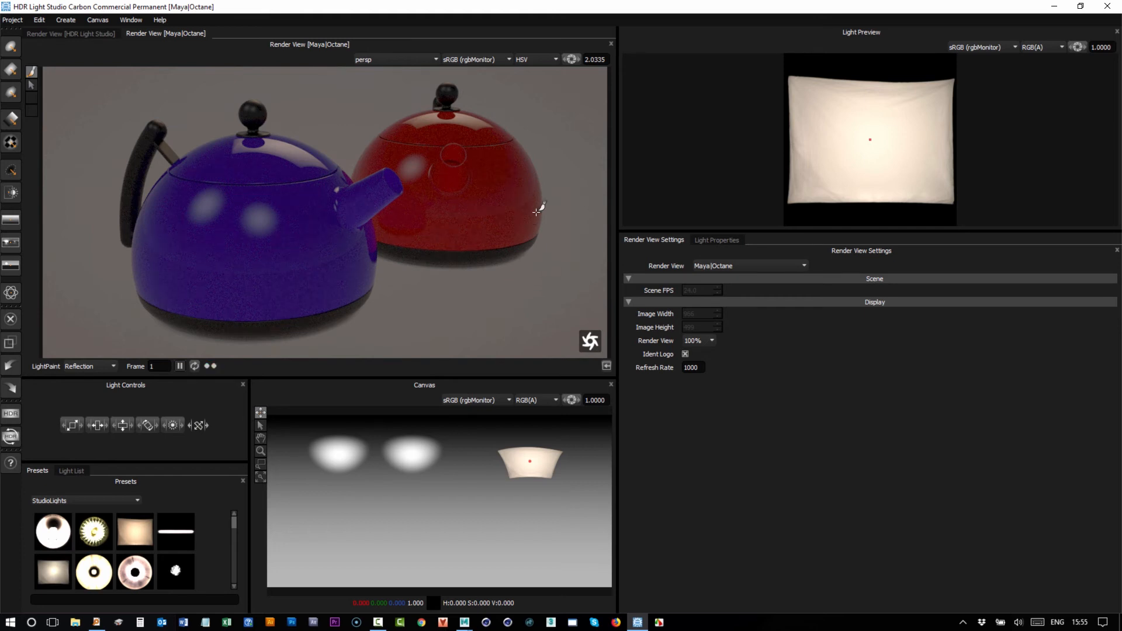
{"action": "mouse_move", "coordinate": [449, 219]}
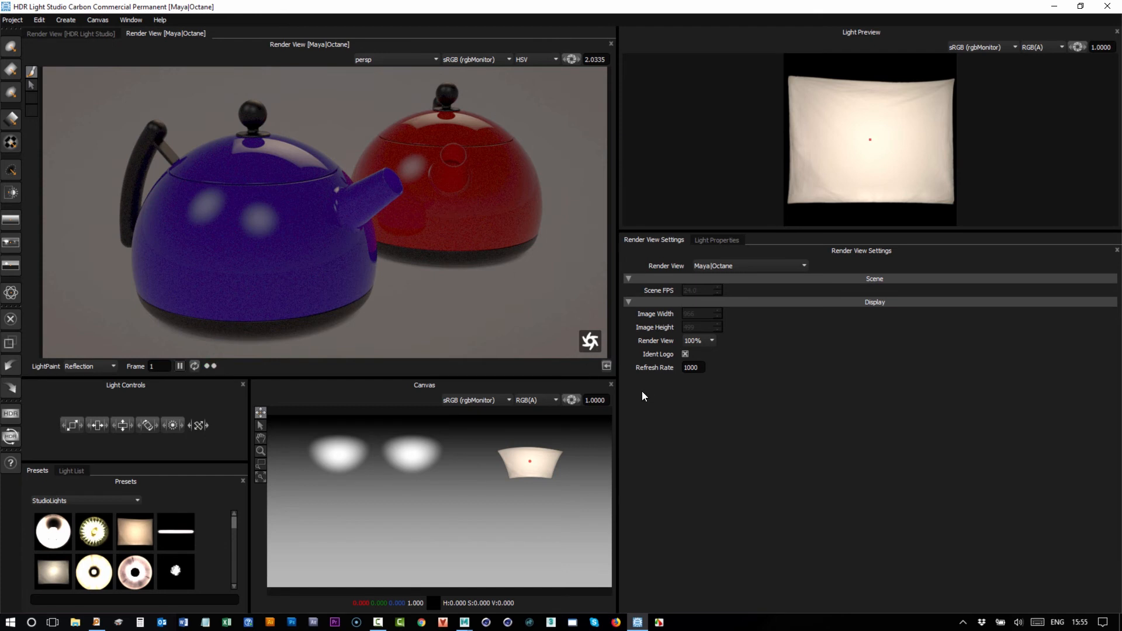
{"action": "mouse_move", "coordinate": [691, 367]}
{"action": "type", "text": "1"}
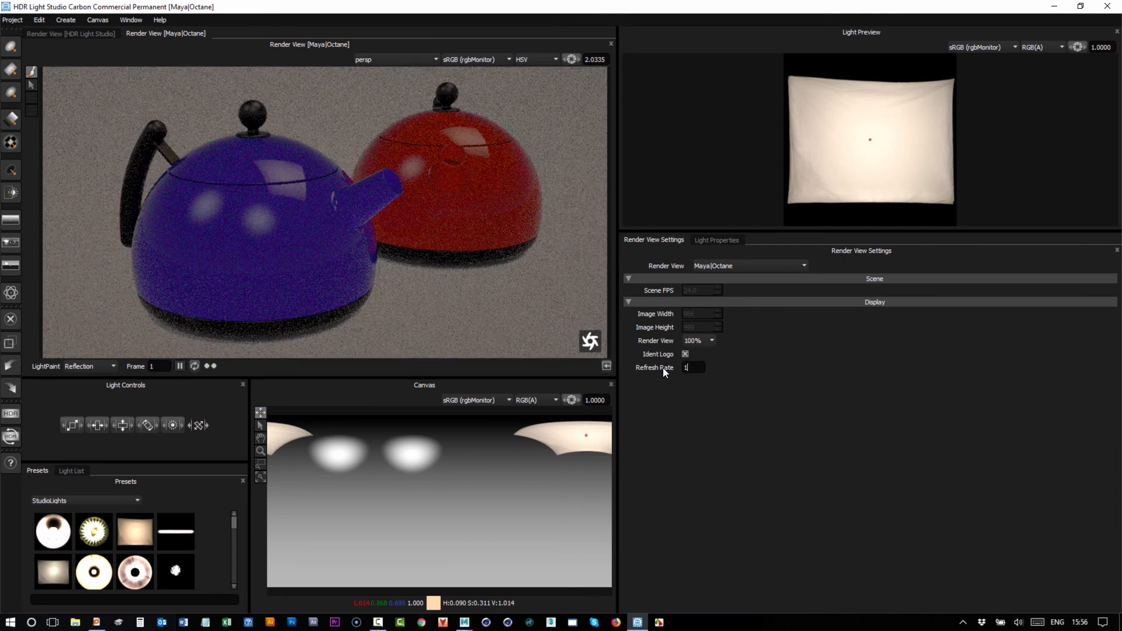
- Edit the Octane refresh rate through 100 and 500 back to 1000
{"action": "type", "text": "00"}
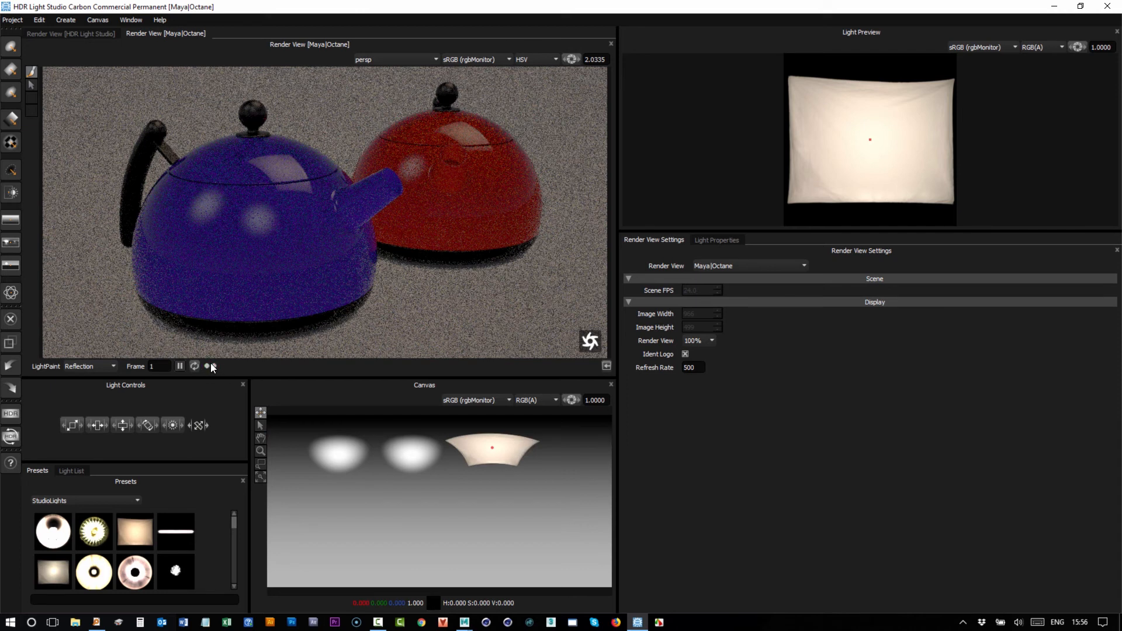
{"action": "left_click", "coordinate": [194, 366]}
{"action": "type", "text": "1000"}
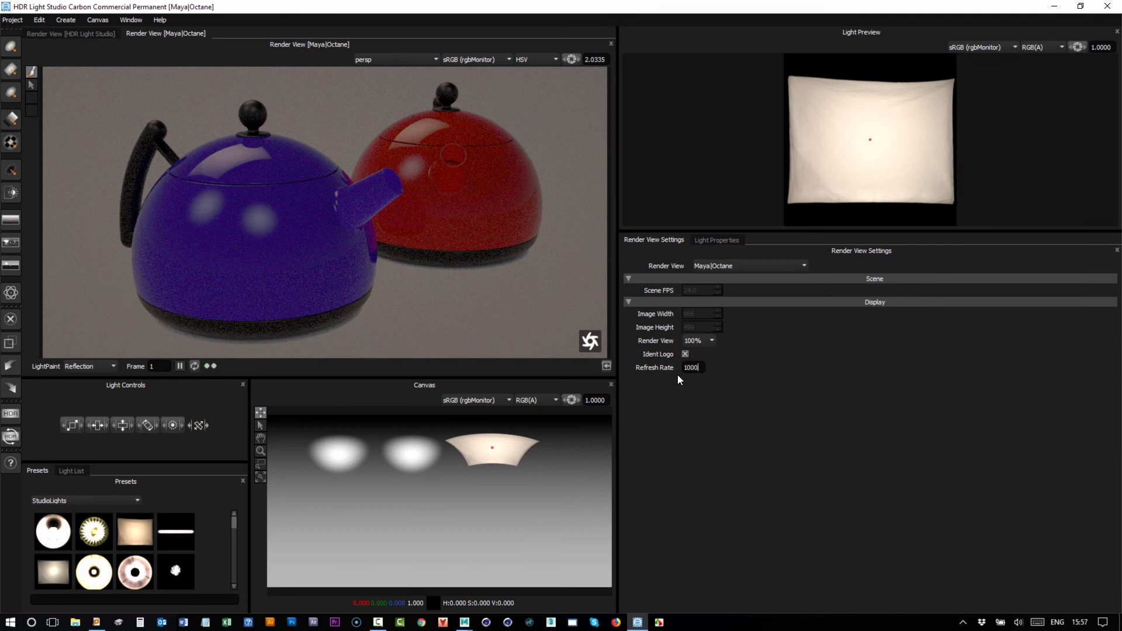
{"action": "mouse_move", "coordinate": [578, 241]}
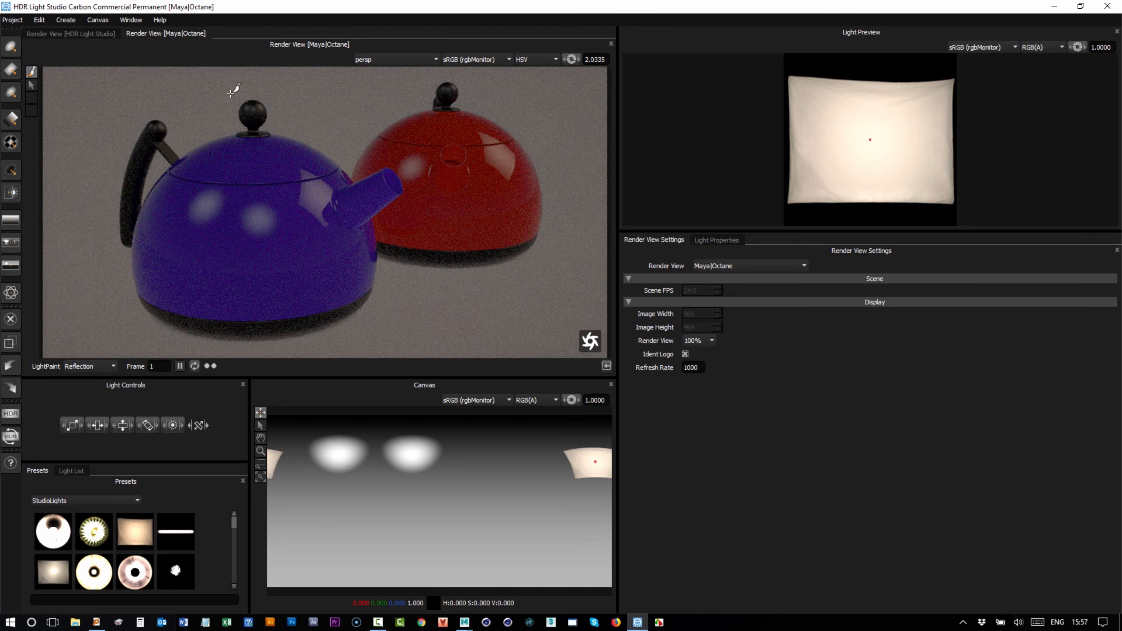
{"action": "mouse_move", "coordinate": [81, 37]}
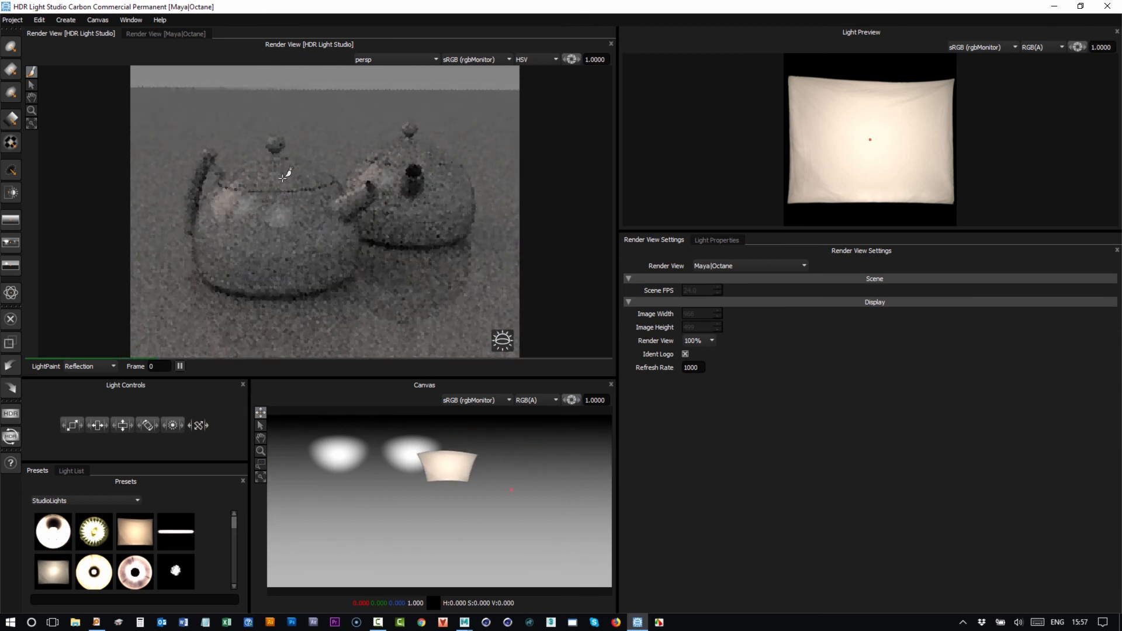
- LightPaint the softbox highlight onto the teapot lid and return to the Maya|Octane view
{"action": "left_click_drag", "start_coordinate": [444, 465], "coordinate": [572, 448]}
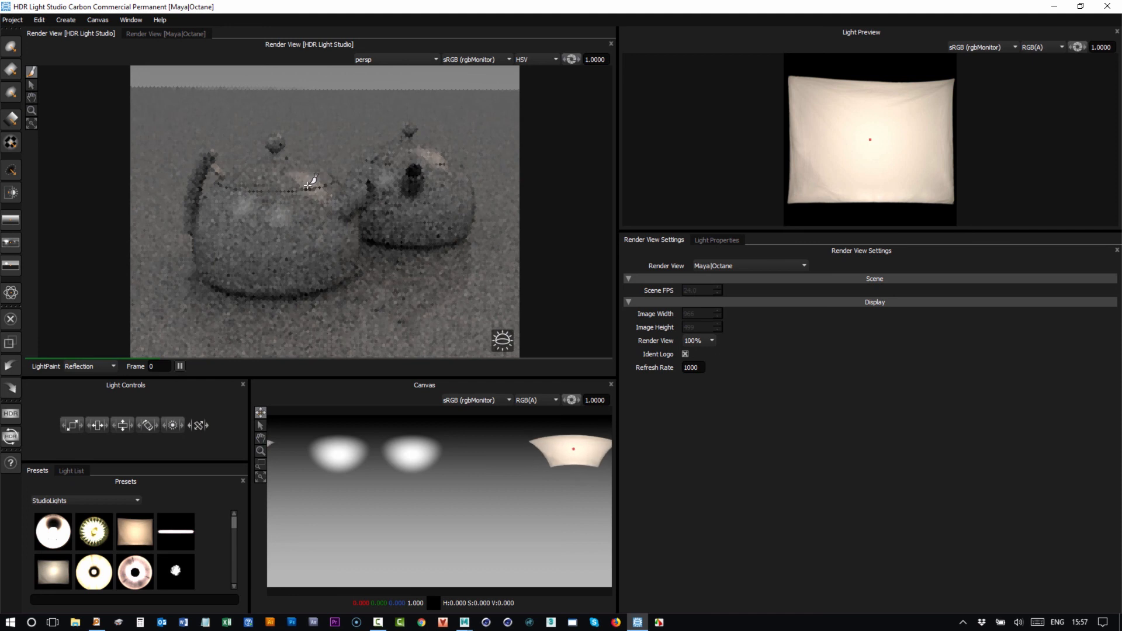
{"action": "left_click", "coordinate": [165, 32]}
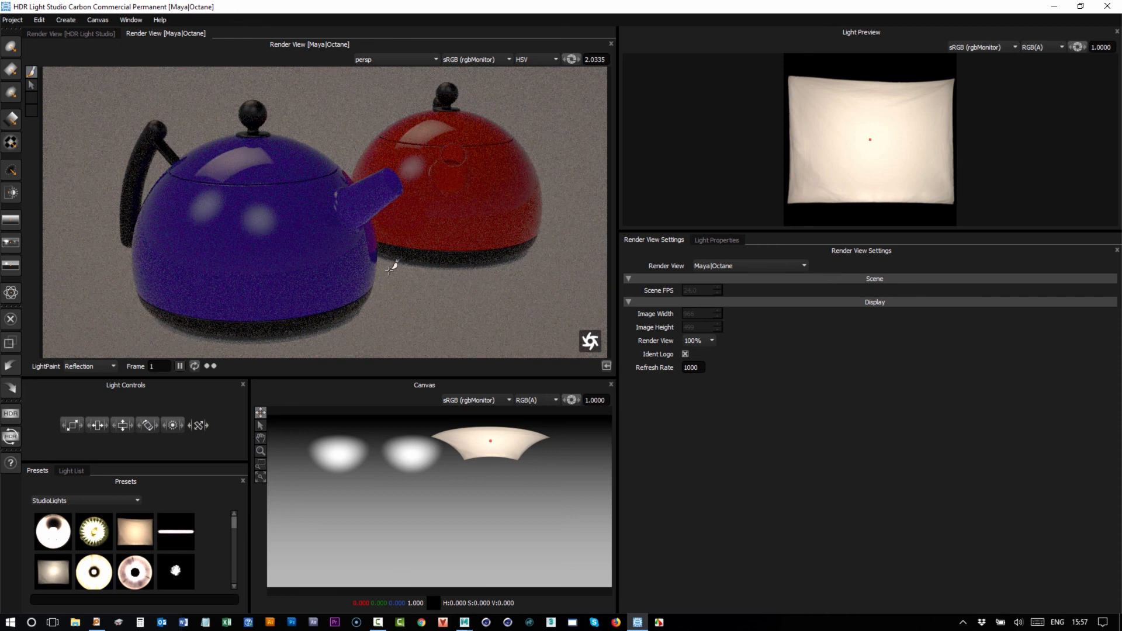
{"action": "mouse_move", "coordinate": [265, 178]}
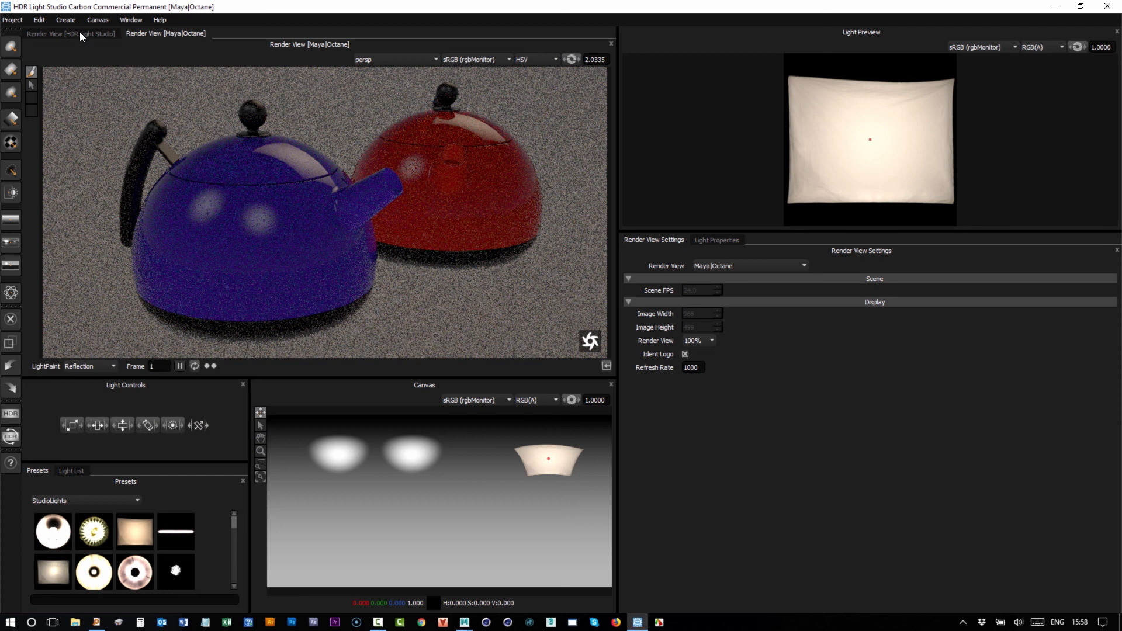
- Switch the softbox light's Color Mode to Flat purple and check it in the render preview
{"action": "left_click", "coordinate": [69, 33]}
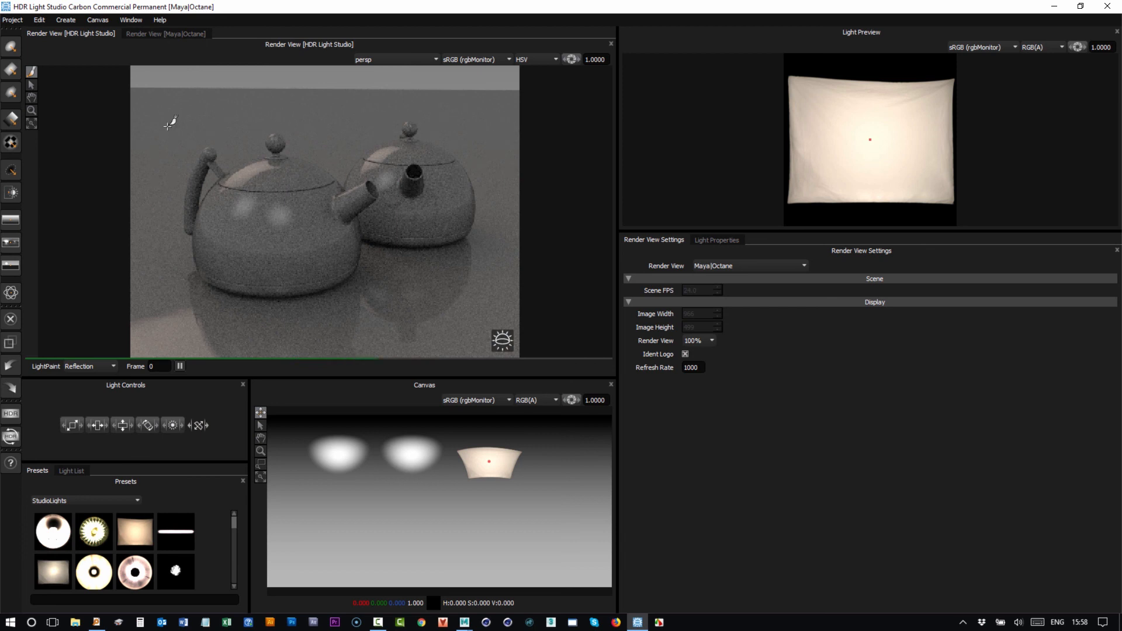
{"action": "mouse_move", "coordinate": [305, 198]}
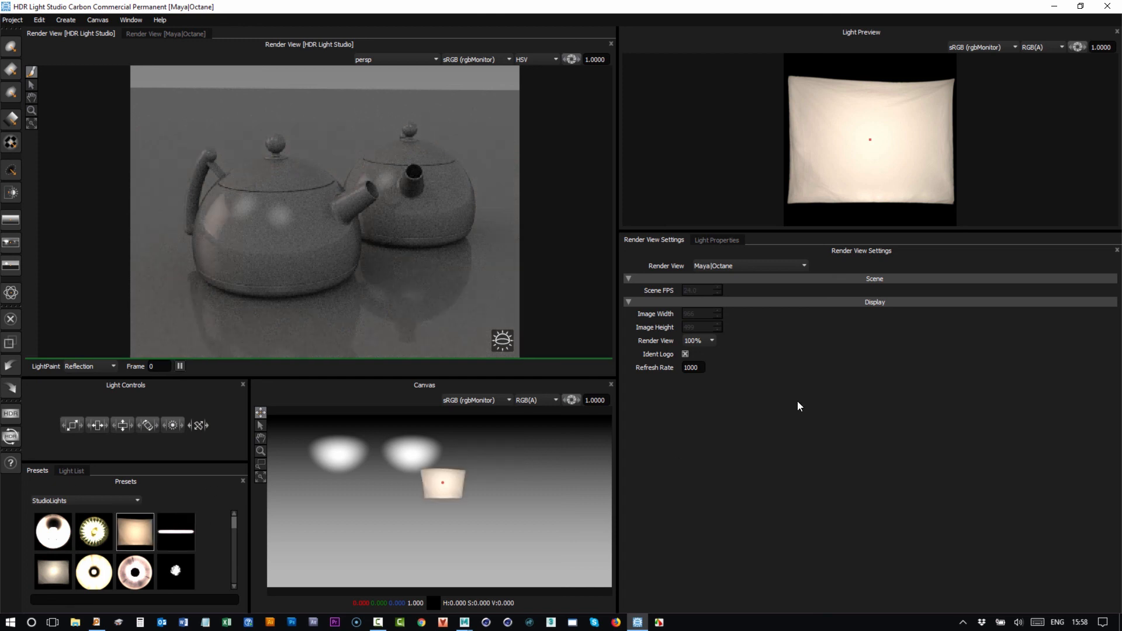
{"action": "left_click", "coordinate": [715, 240]}
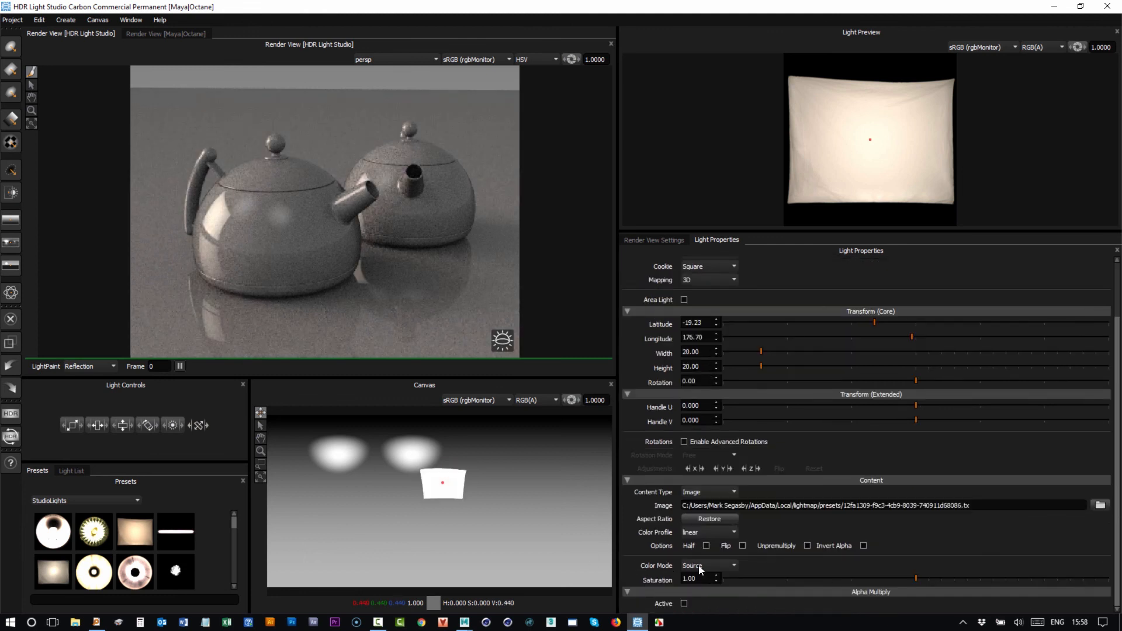
{"action": "left_click", "coordinate": [708, 565]}
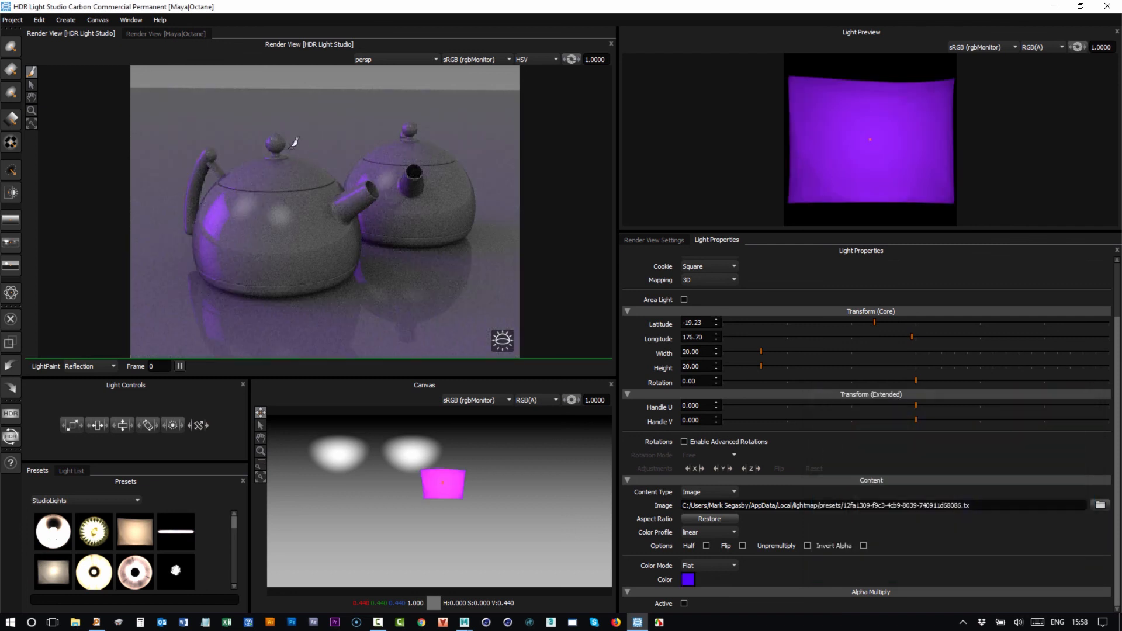
{"action": "left_click", "coordinate": [165, 32]}
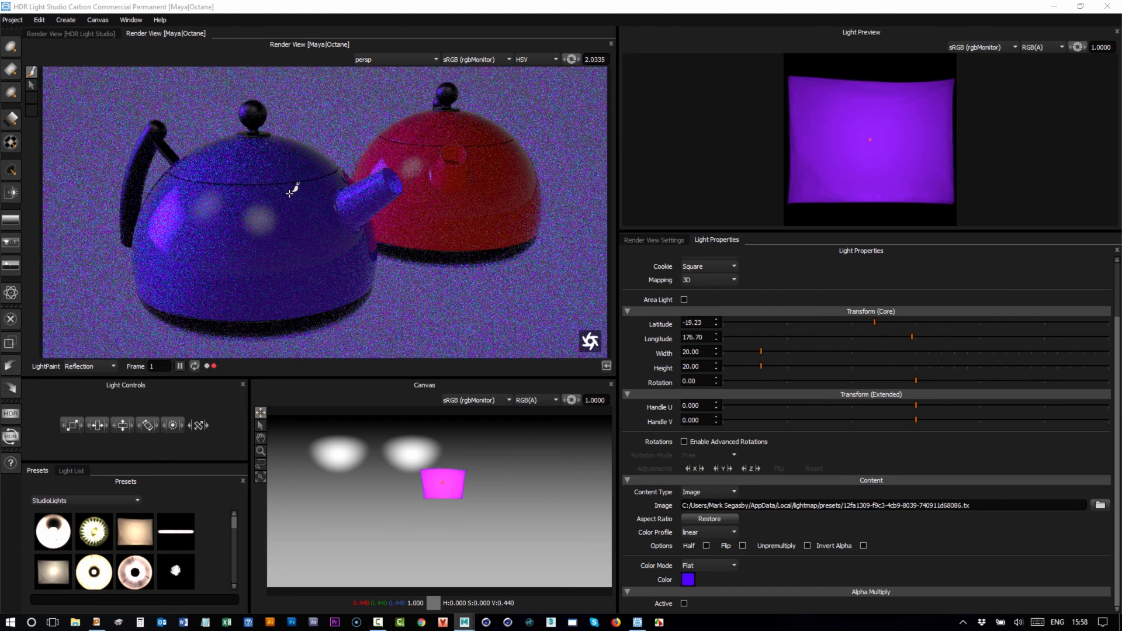
{"action": "mouse_move", "coordinate": [398, 257]}
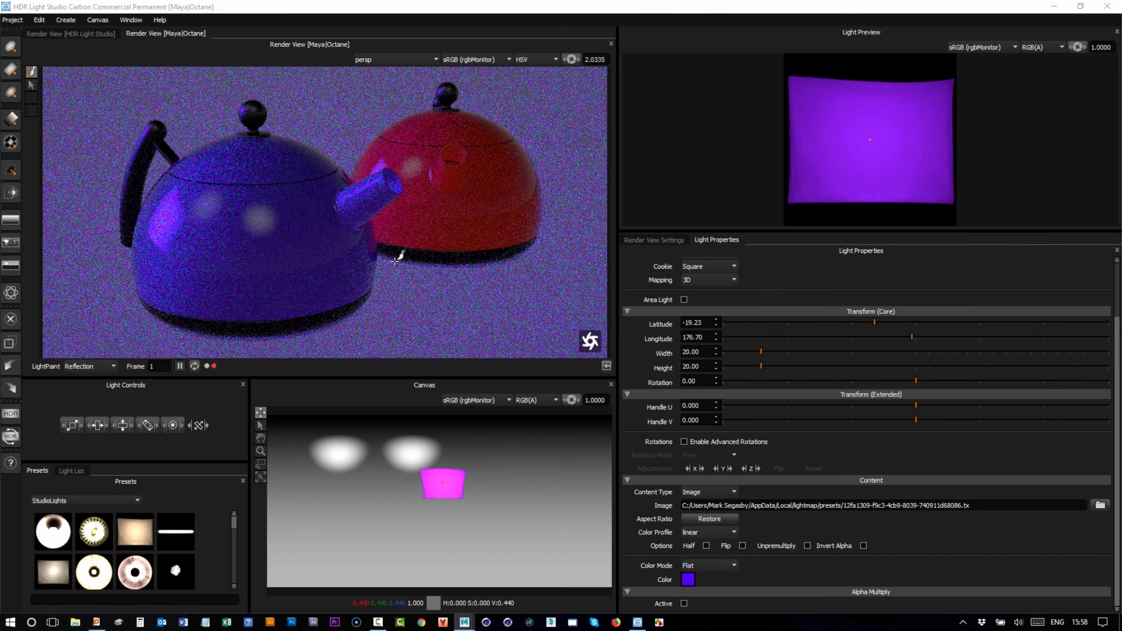